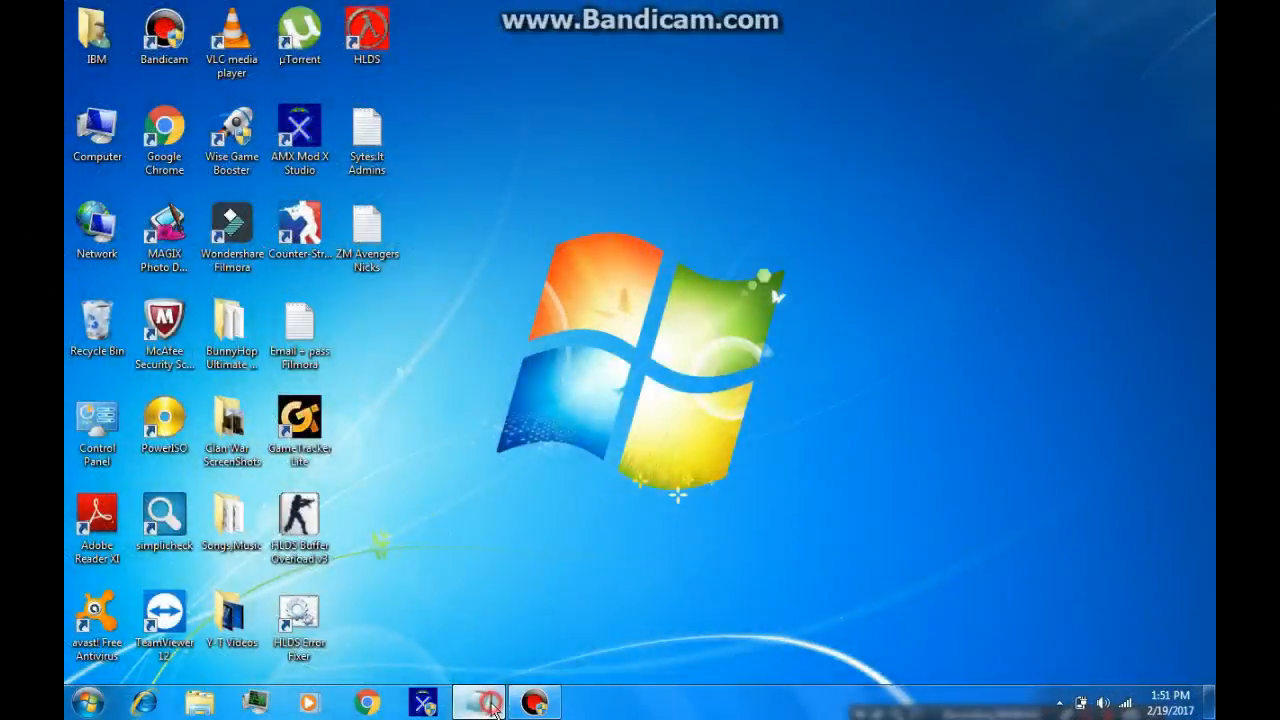
# Step: Review the tutorial's greeting and its requirements: HLDS 2014 and open ports
pyautogui.click(476, 700)
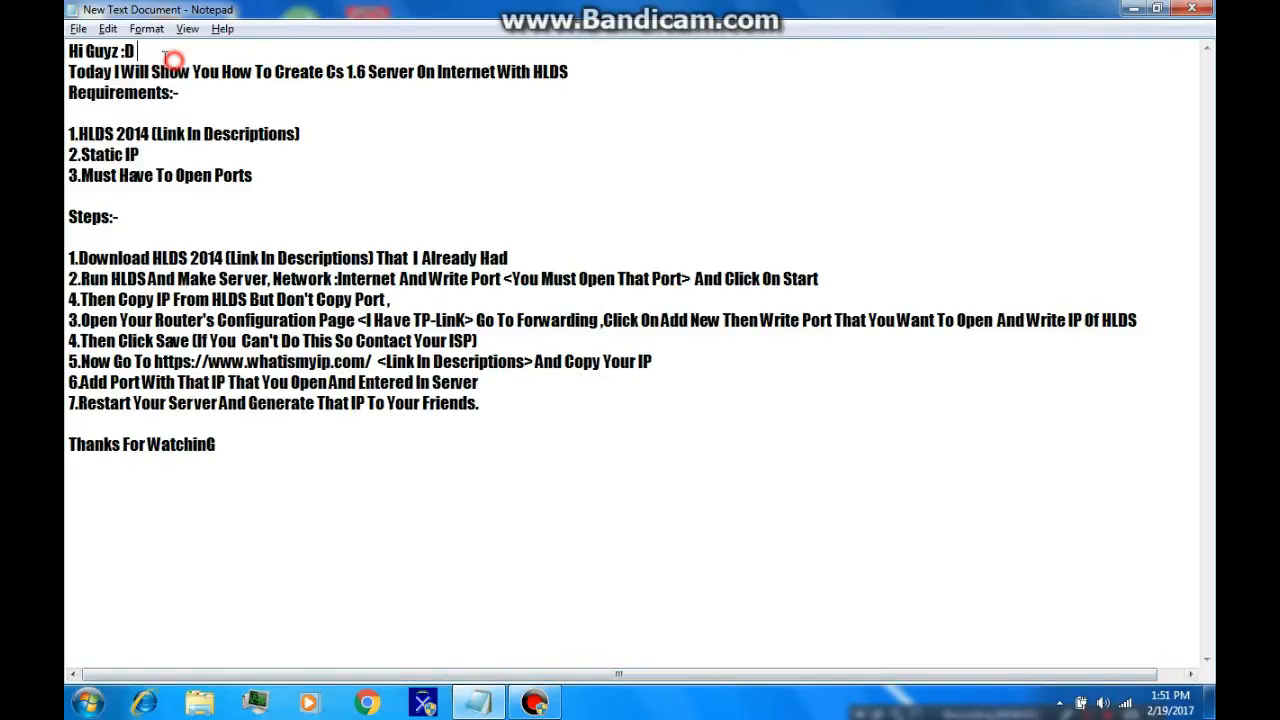
pyautogui.doubleClick(100, 52)
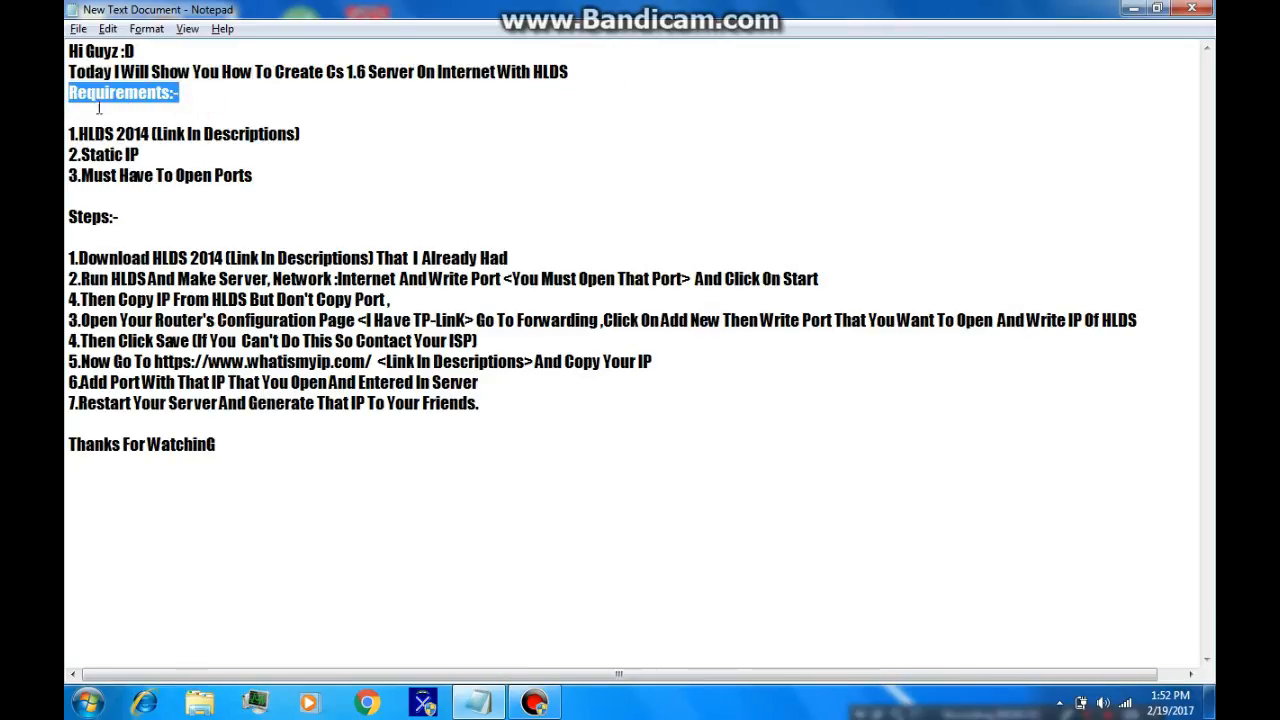
pyautogui.click(300, 132)
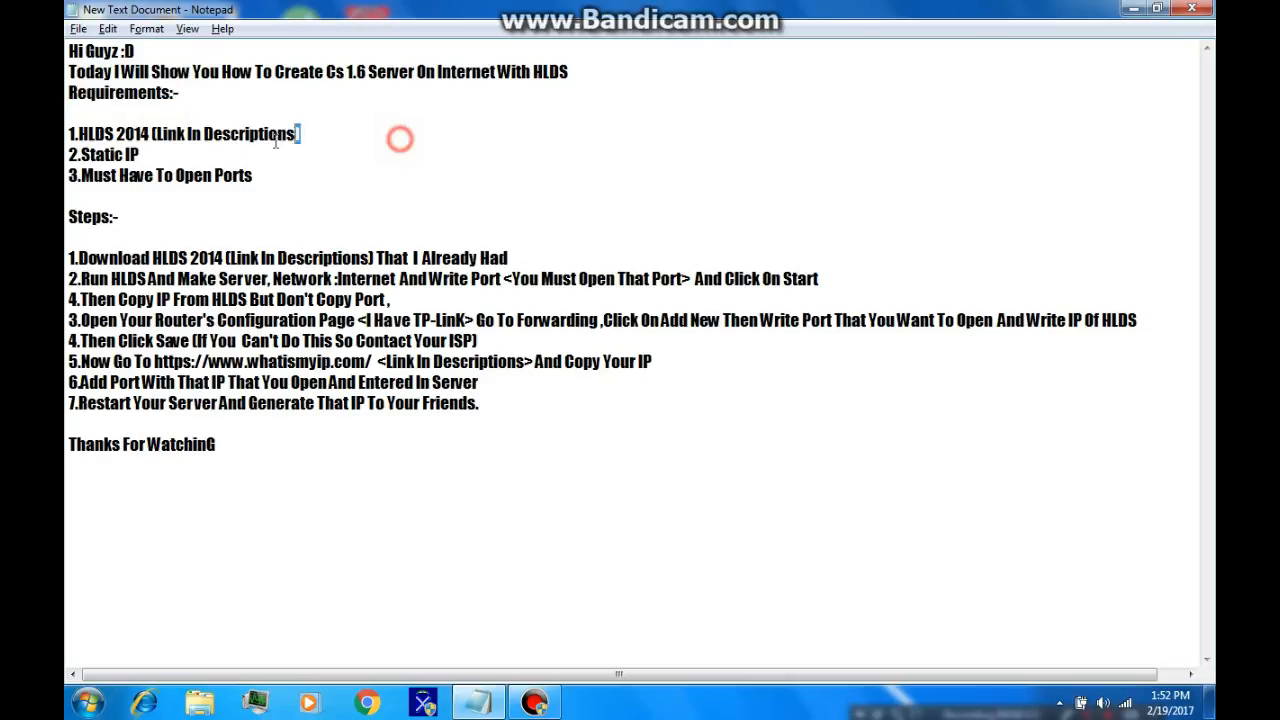
pyautogui.tripleClick(150, 132)
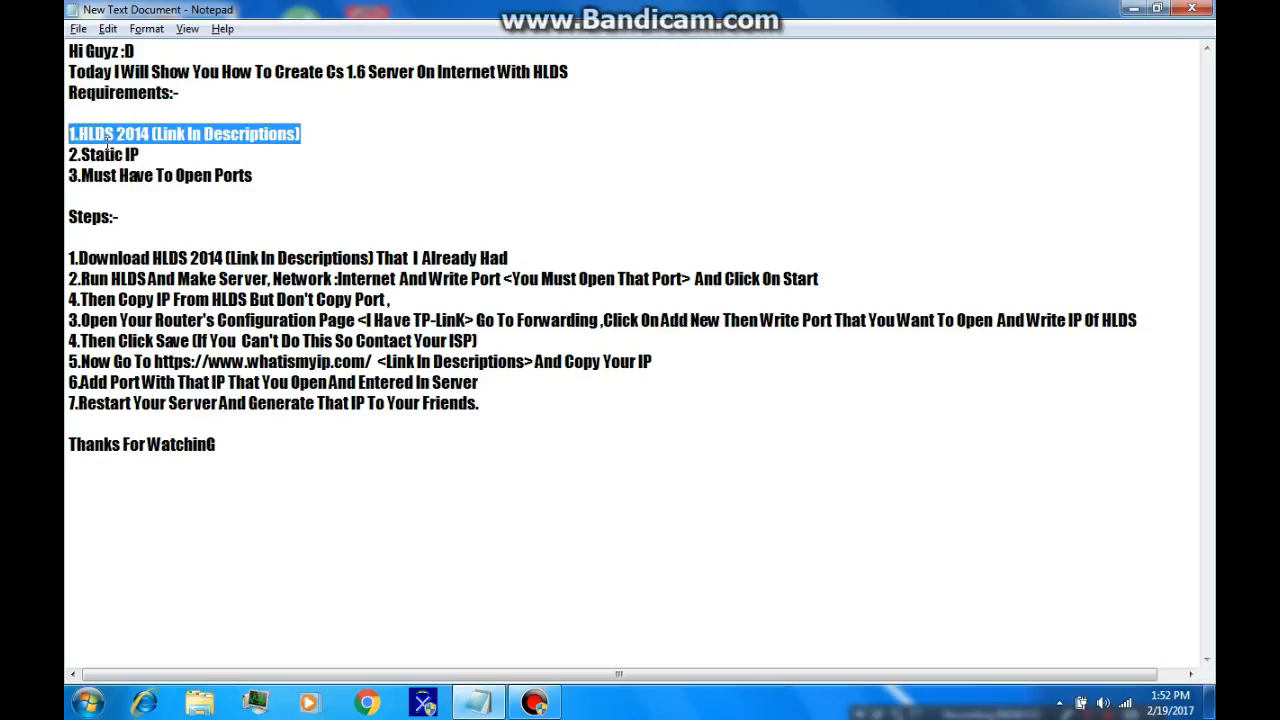
pyautogui.click(144, 156)
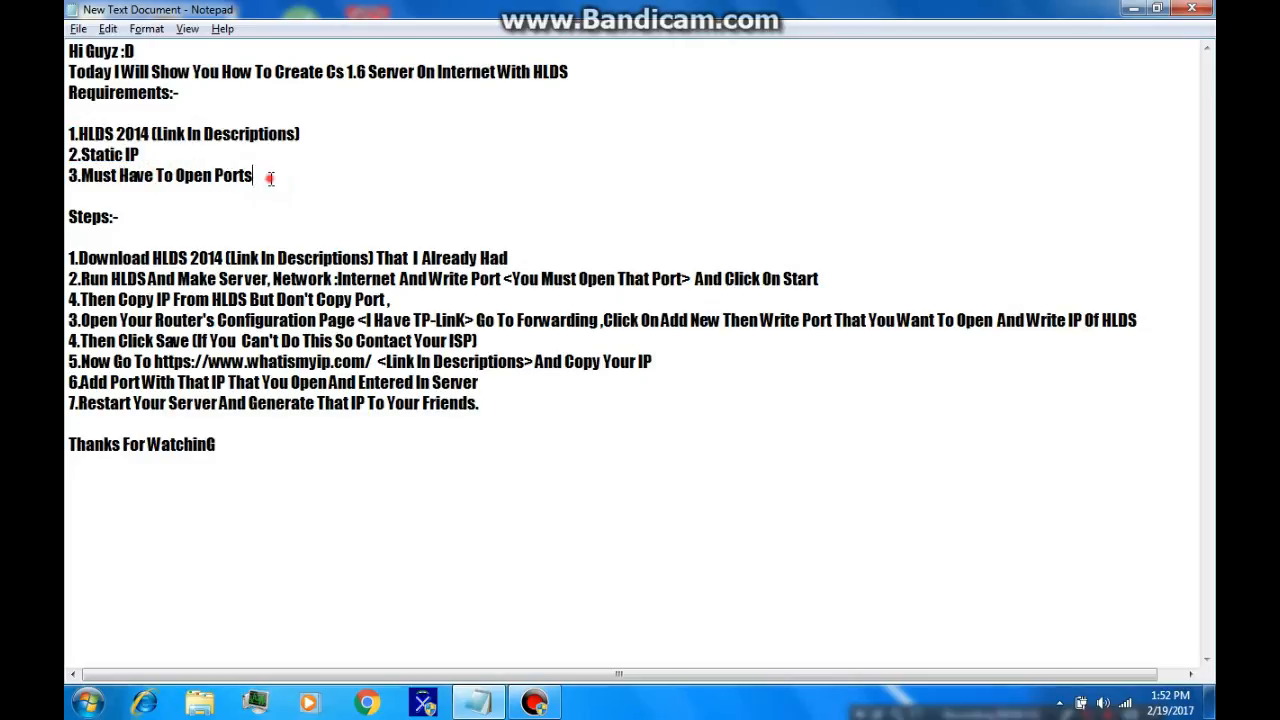
pyautogui.tripleClick(160, 176)
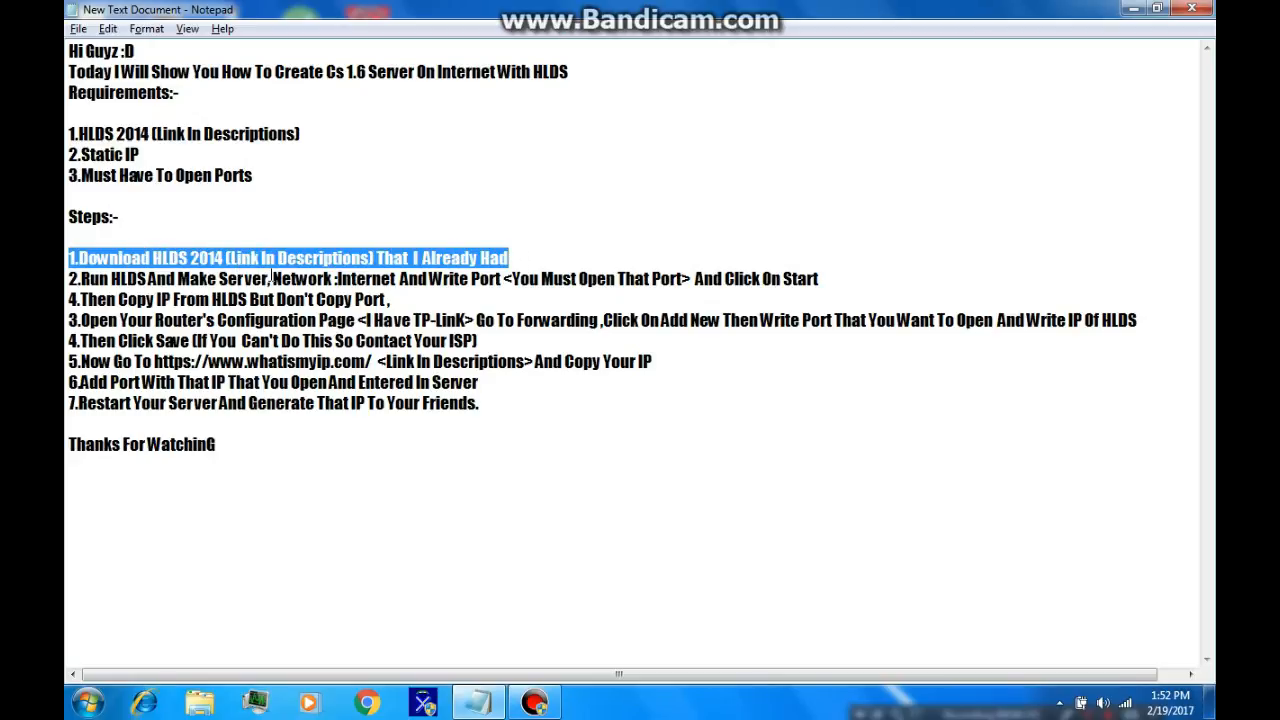
pyautogui.moveTo(1072, 44)
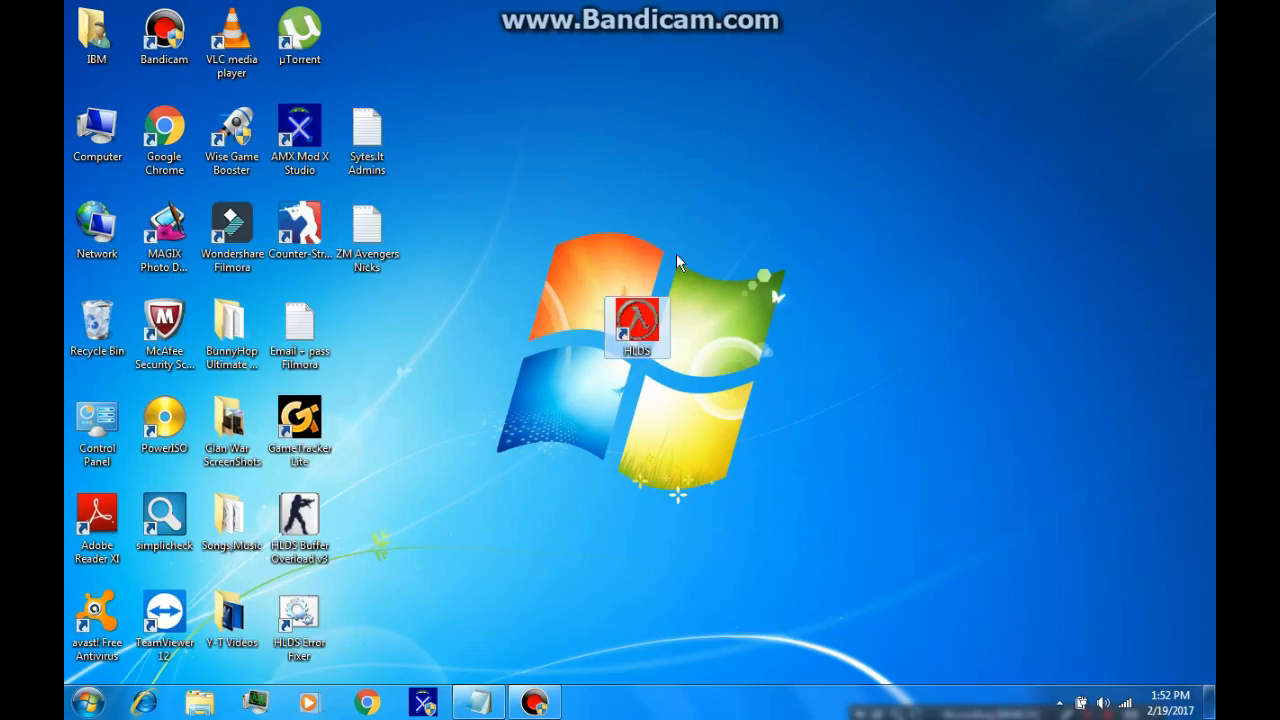
pyautogui.moveTo(668, 364)
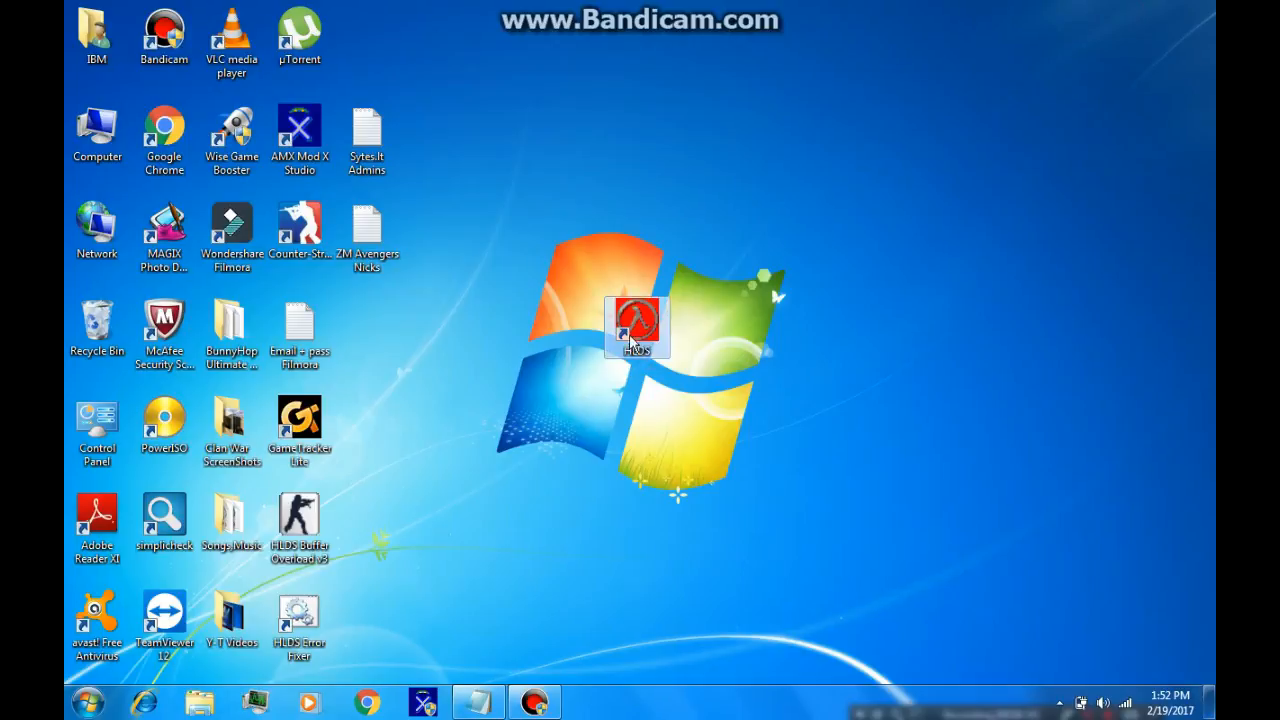
# Step: Launch HLDS and name the server 'Your Server' with Network set to Internet
pyautogui.doubleClick(636, 322)
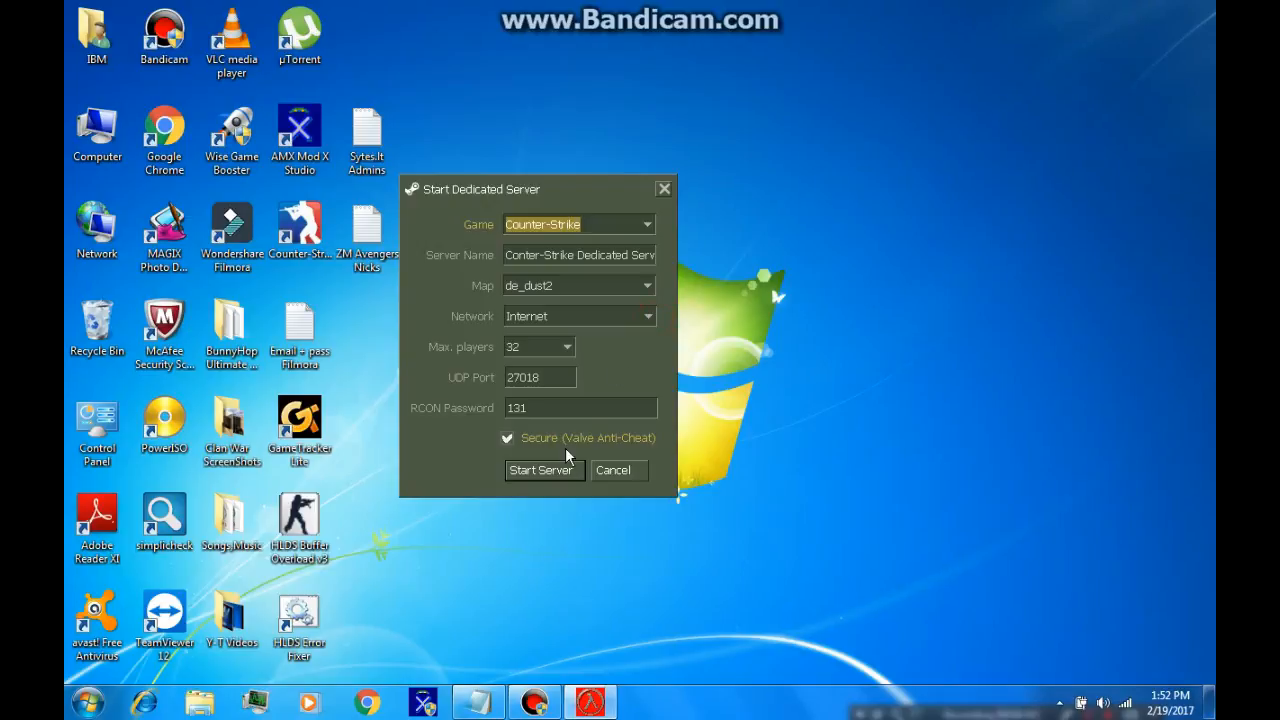
pyautogui.click(476, 700)
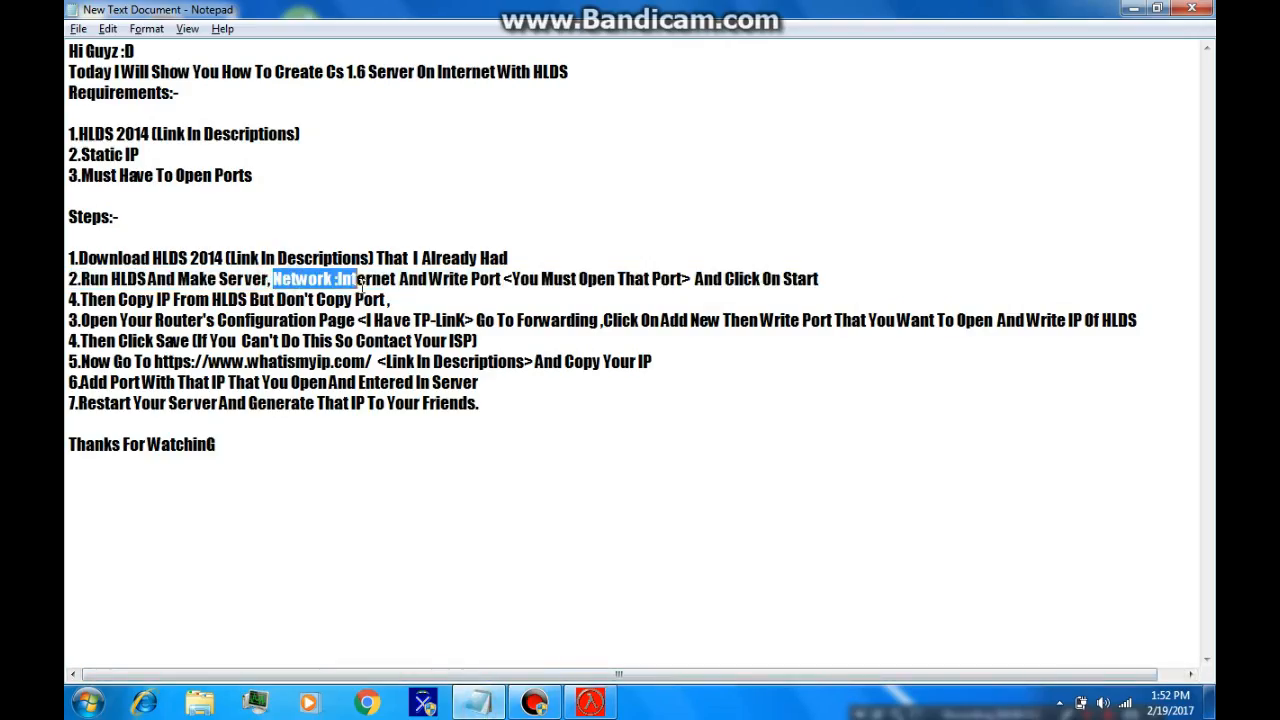
pyautogui.moveTo(360, 278); pyautogui.dragTo(504, 278)
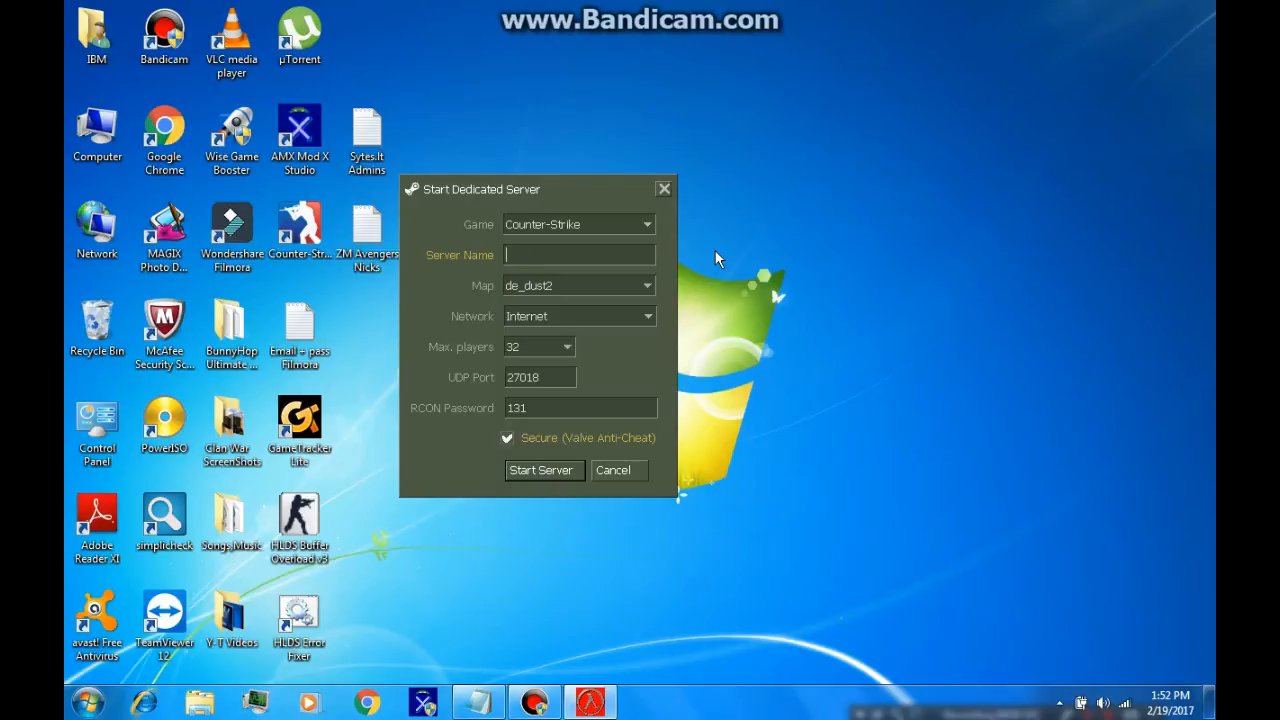
pyautogui.write('Your Server Name Here')
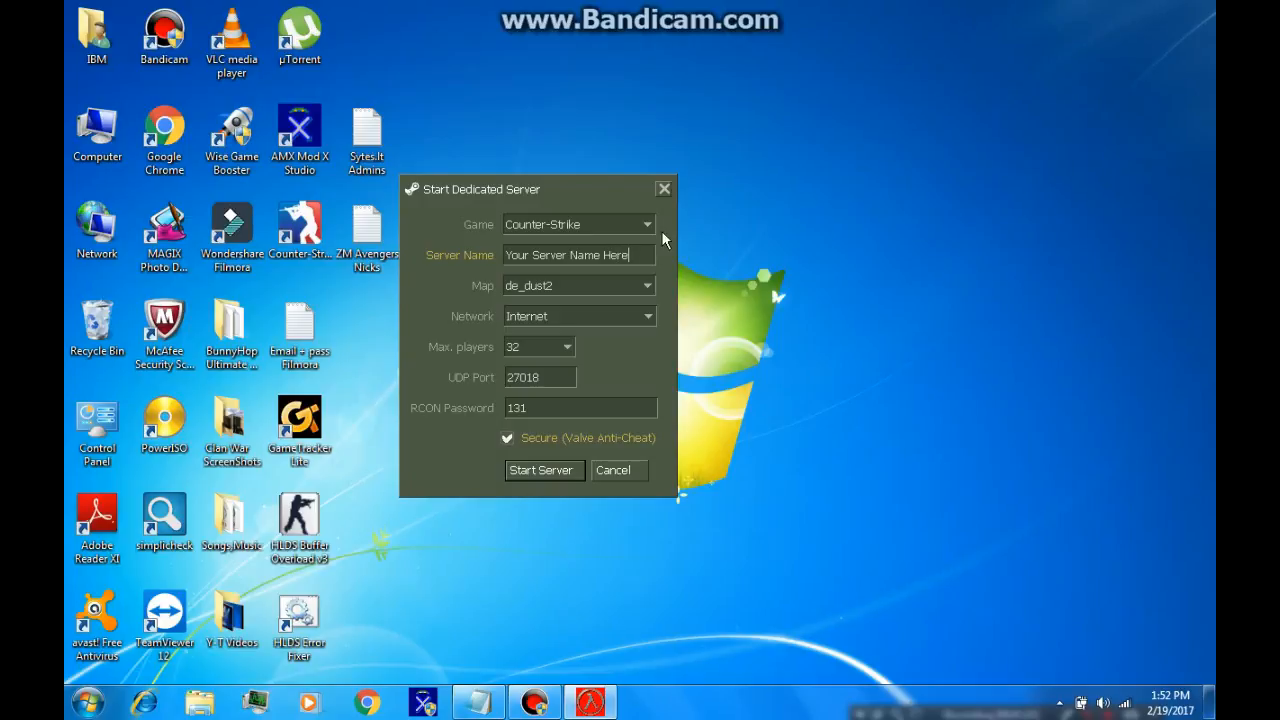
# Step: Confirm UDP port 27018 against the notes and start the server
pyautogui.click(648, 284)
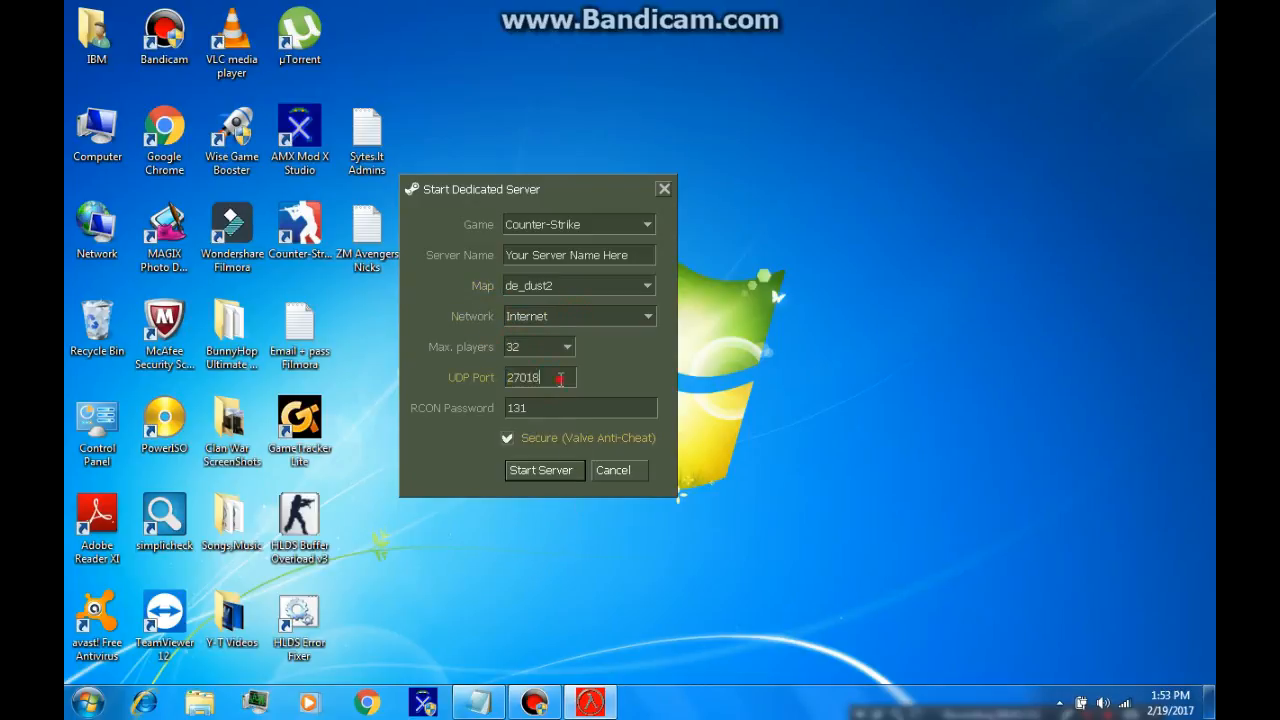
pyautogui.tripleClick(540, 376)
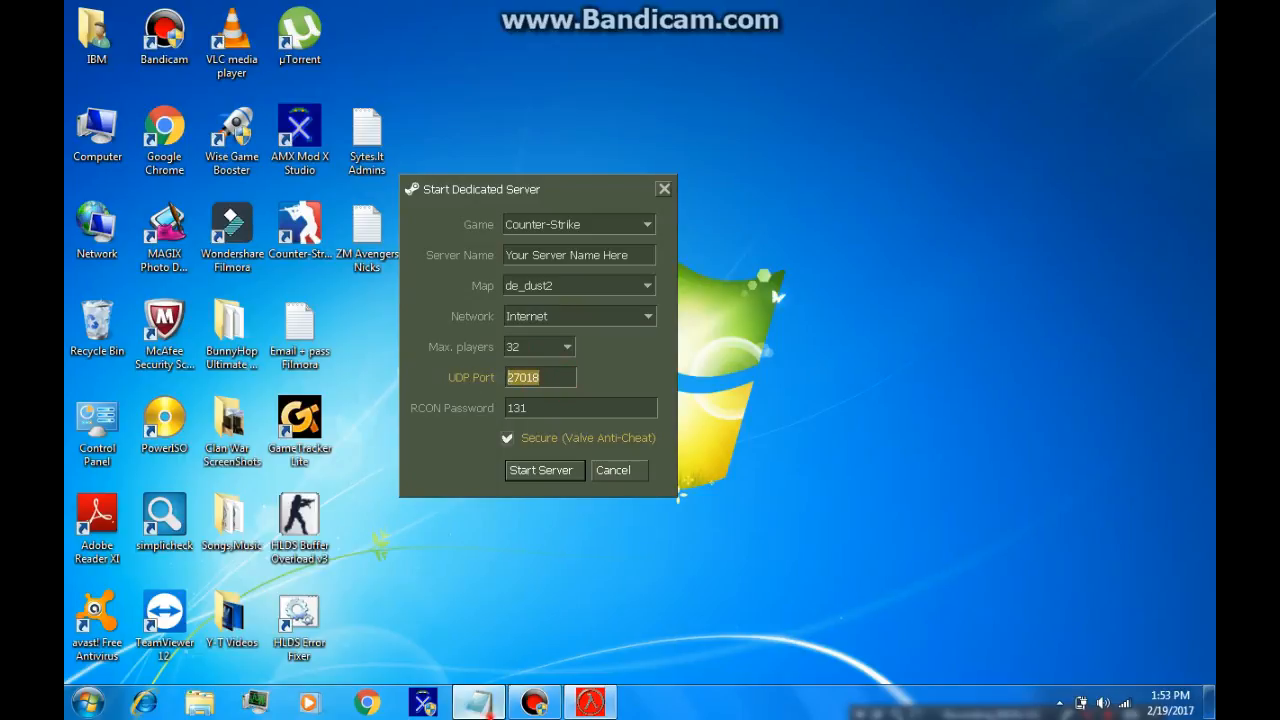
pyautogui.click(476, 700)
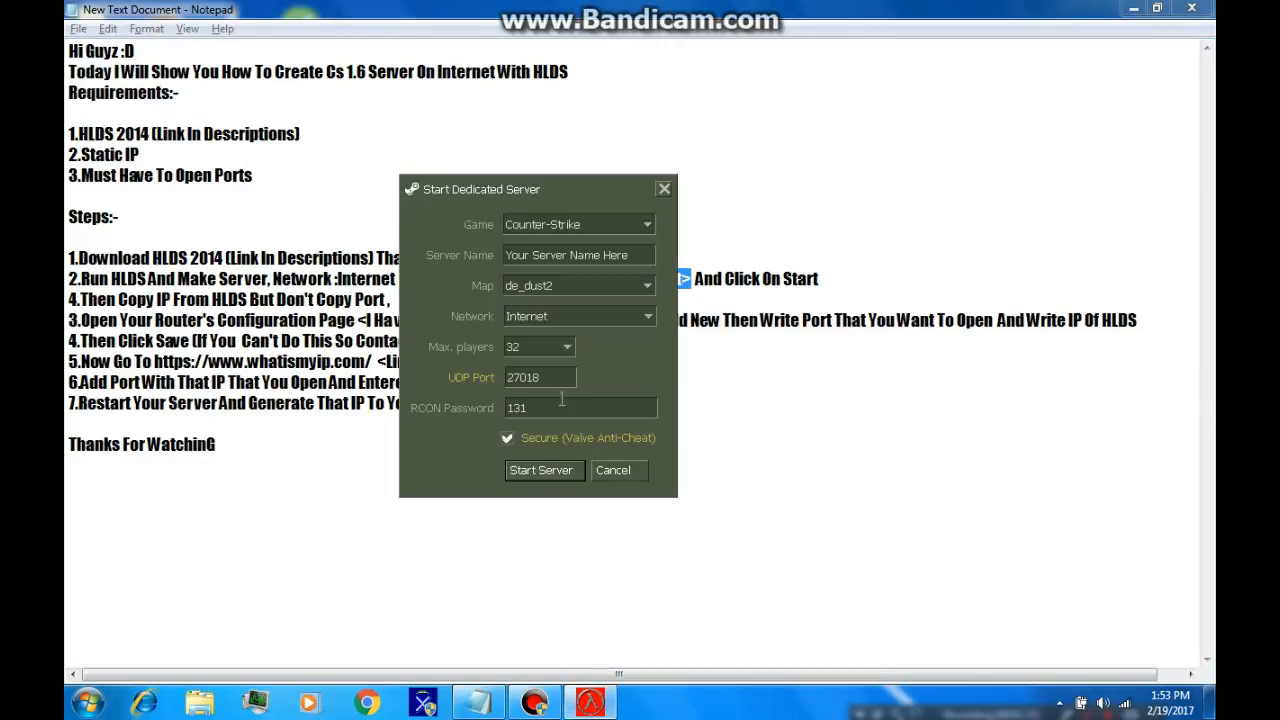
pyautogui.click(540, 376)
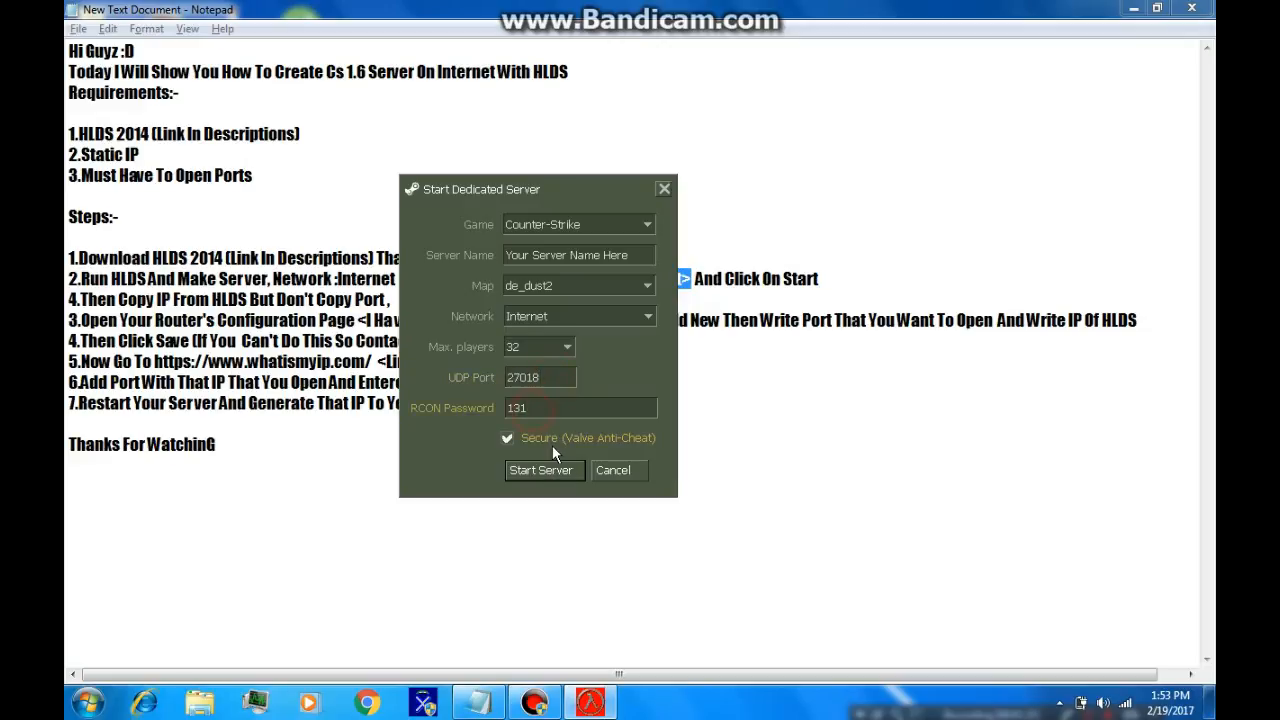
pyautogui.click(544, 470)
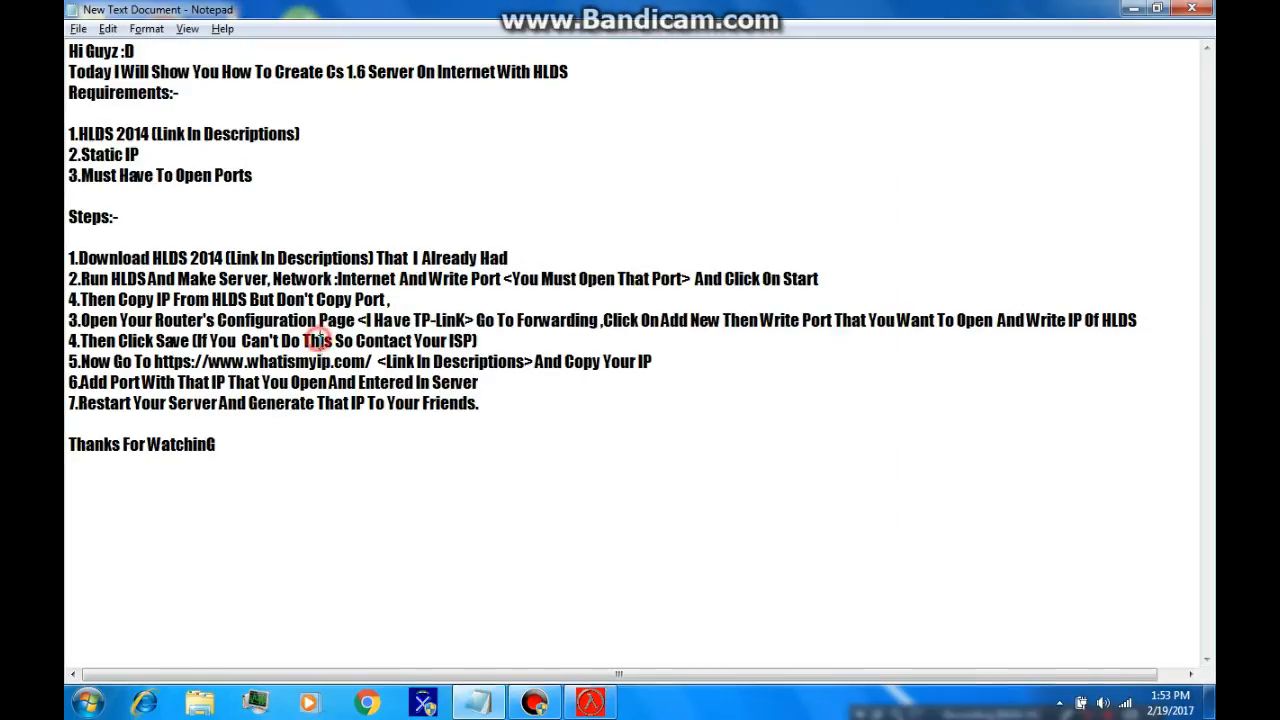
pyautogui.moveTo(360, 292)
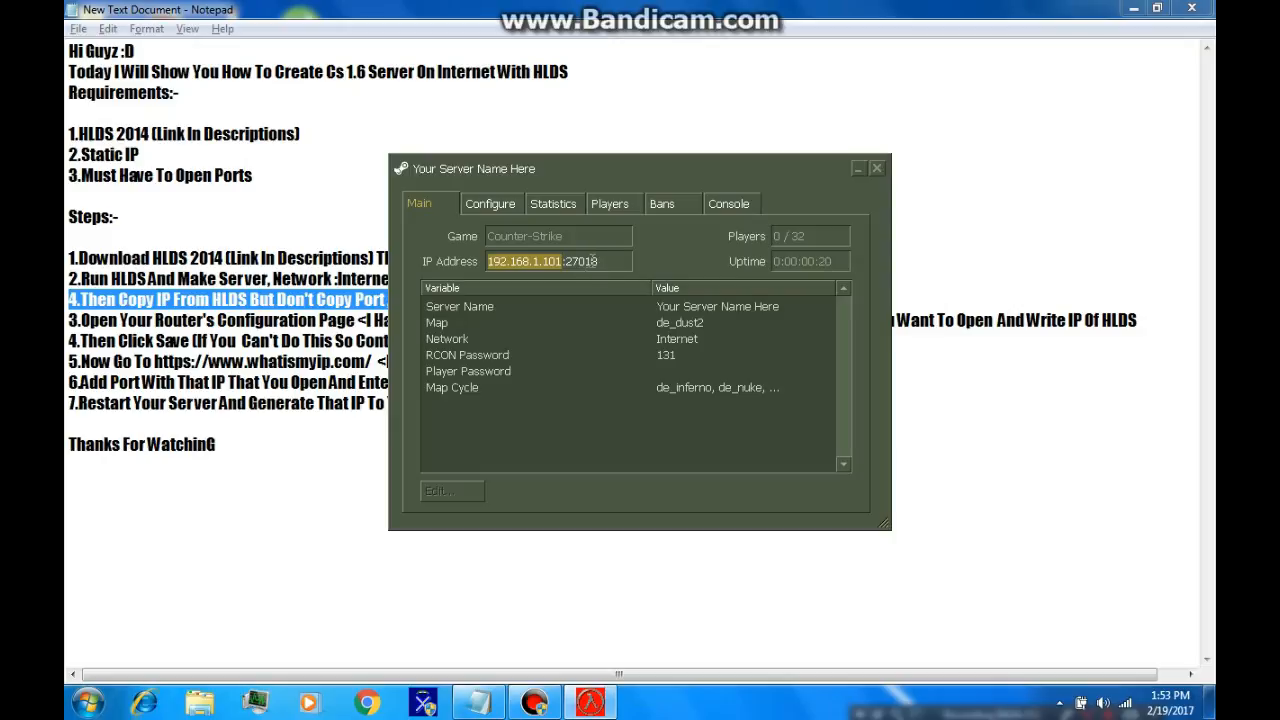
# Step: Select the running server's address 192.168.1.101:27018 on the Main status page
pyautogui.doubleClick(582, 260)
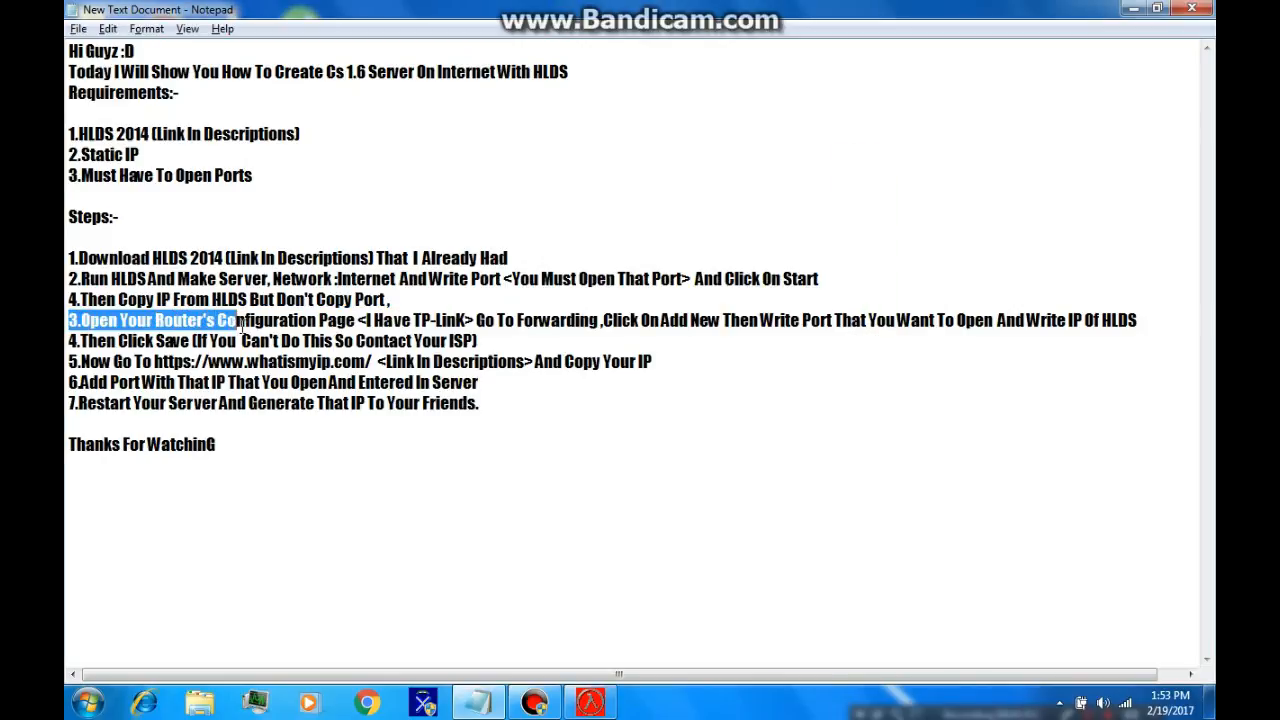
pyautogui.moveTo(236, 320); pyautogui.dragTo(704, 320)
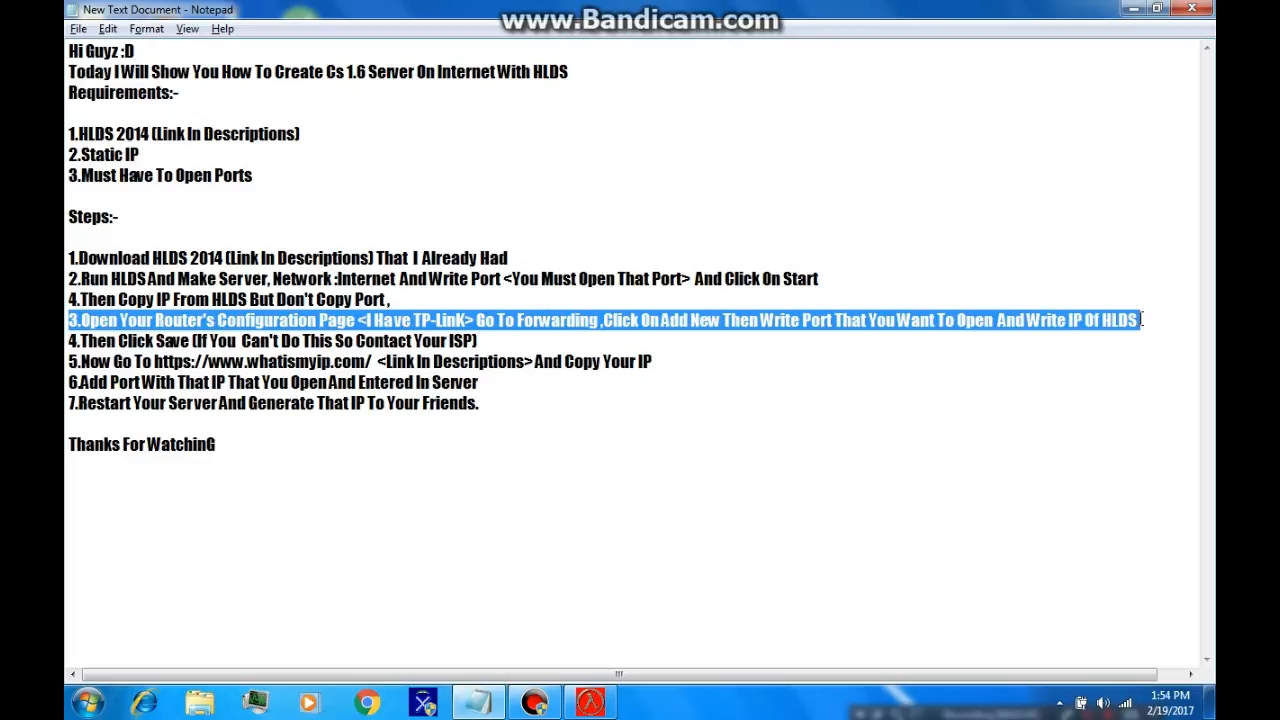
pyautogui.moveTo(522, 568)
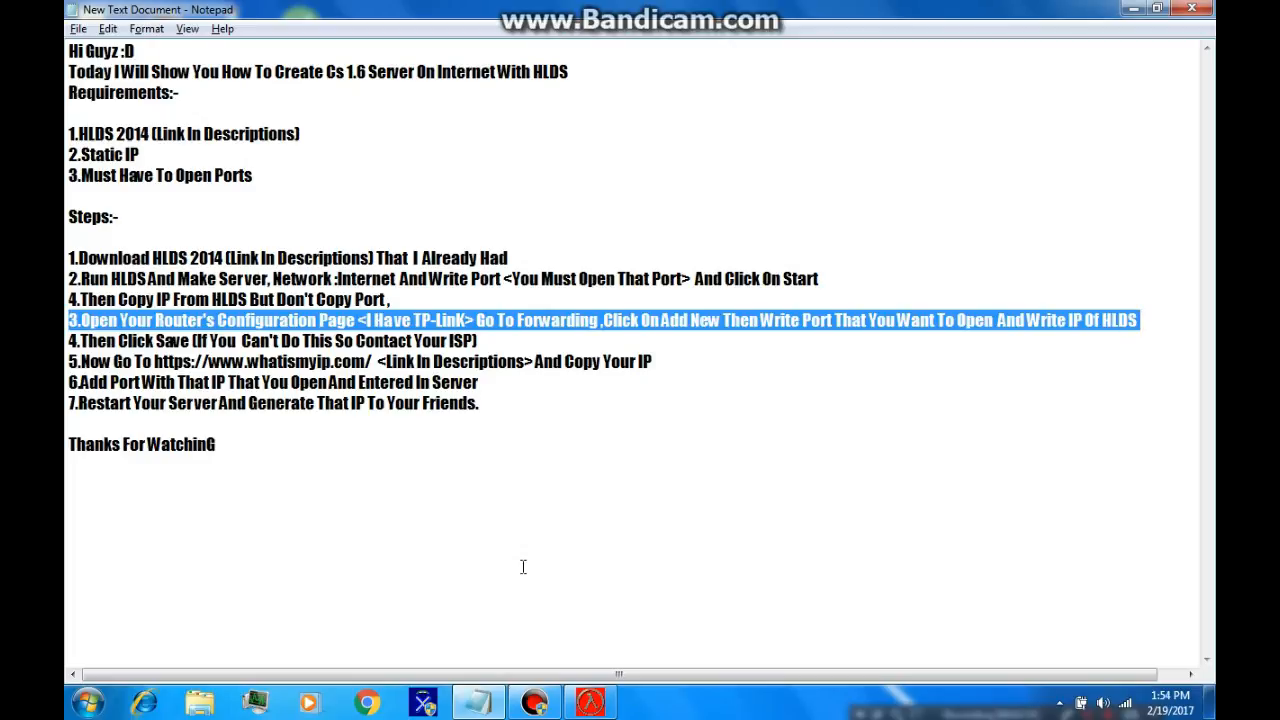
pyautogui.click(366, 702)
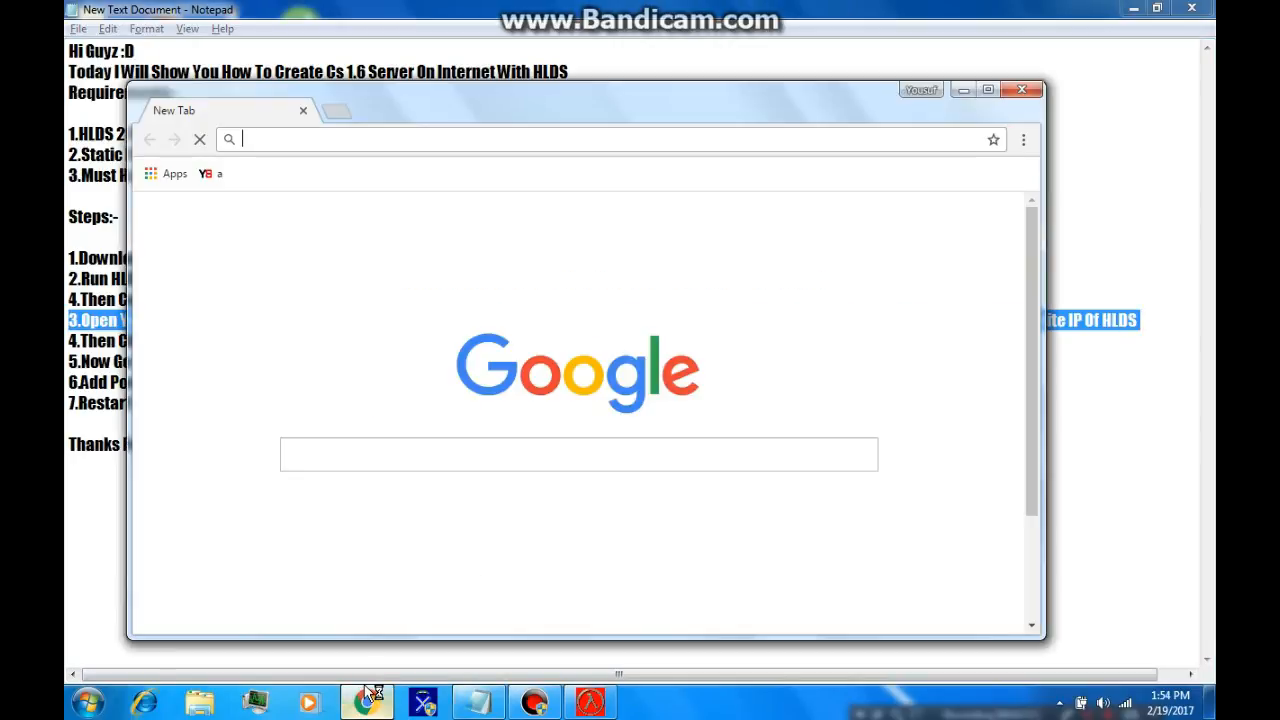
pyautogui.write('192.168.1.1')
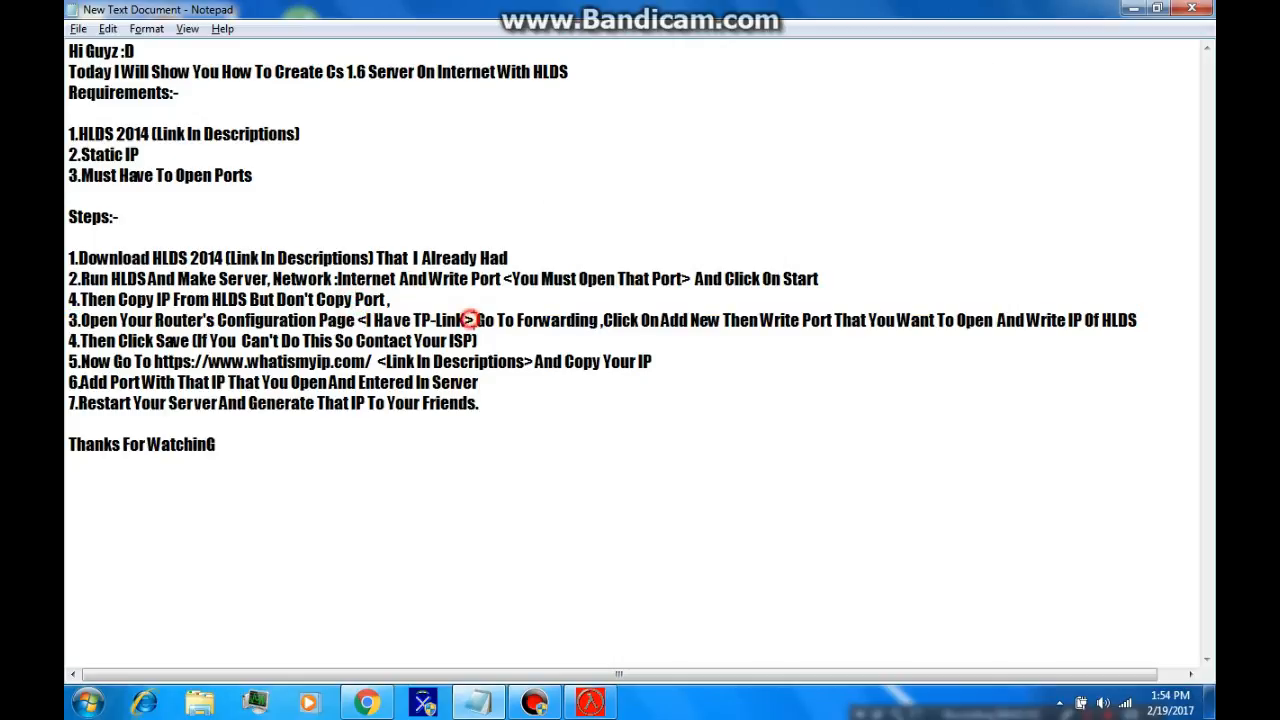
pyautogui.doubleClick(536, 320)
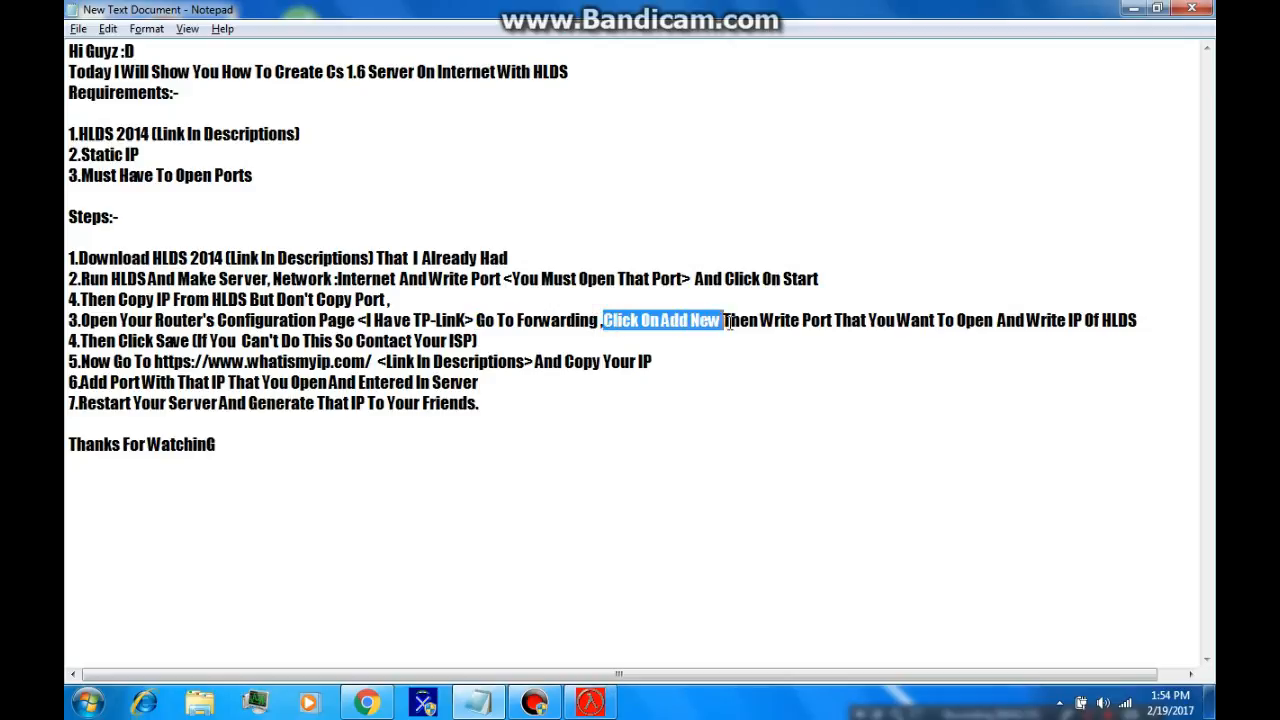
pyautogui.moveTo(718, 320); pyautogui.dragTo(844, 320)
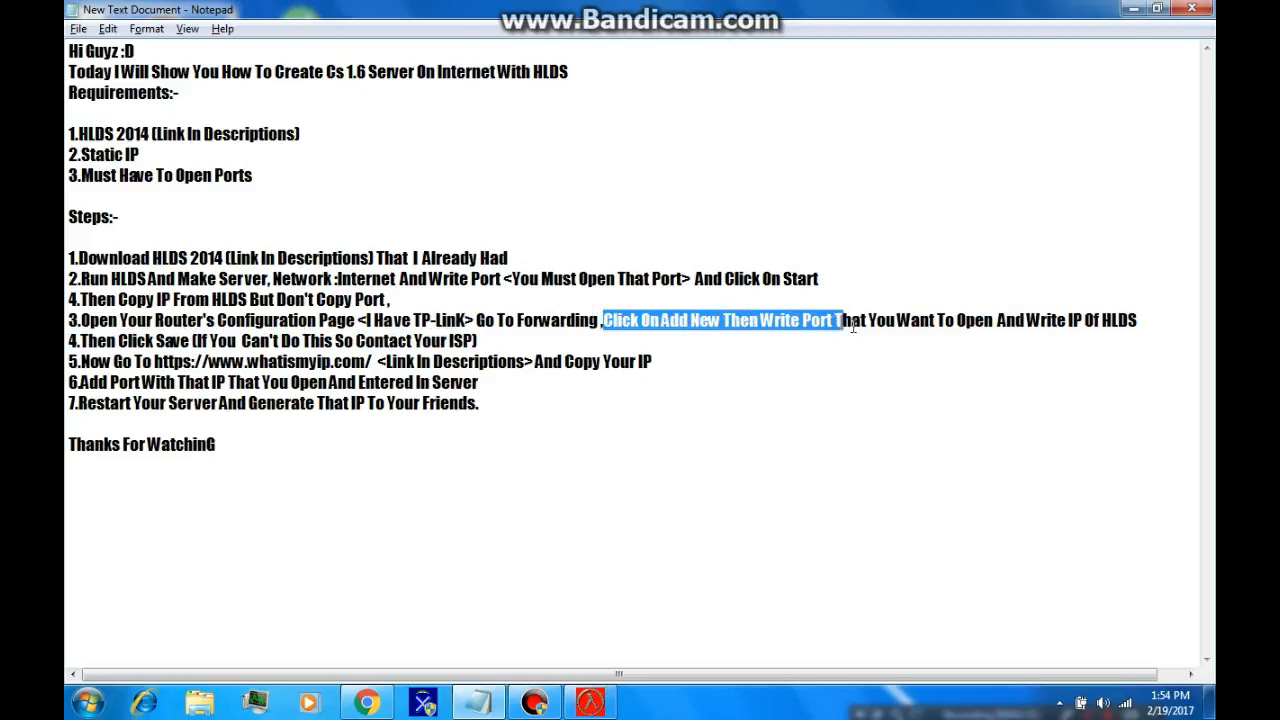
pyautogui.moveTo(844, 320); pyautogui.dragTo(990, 320)
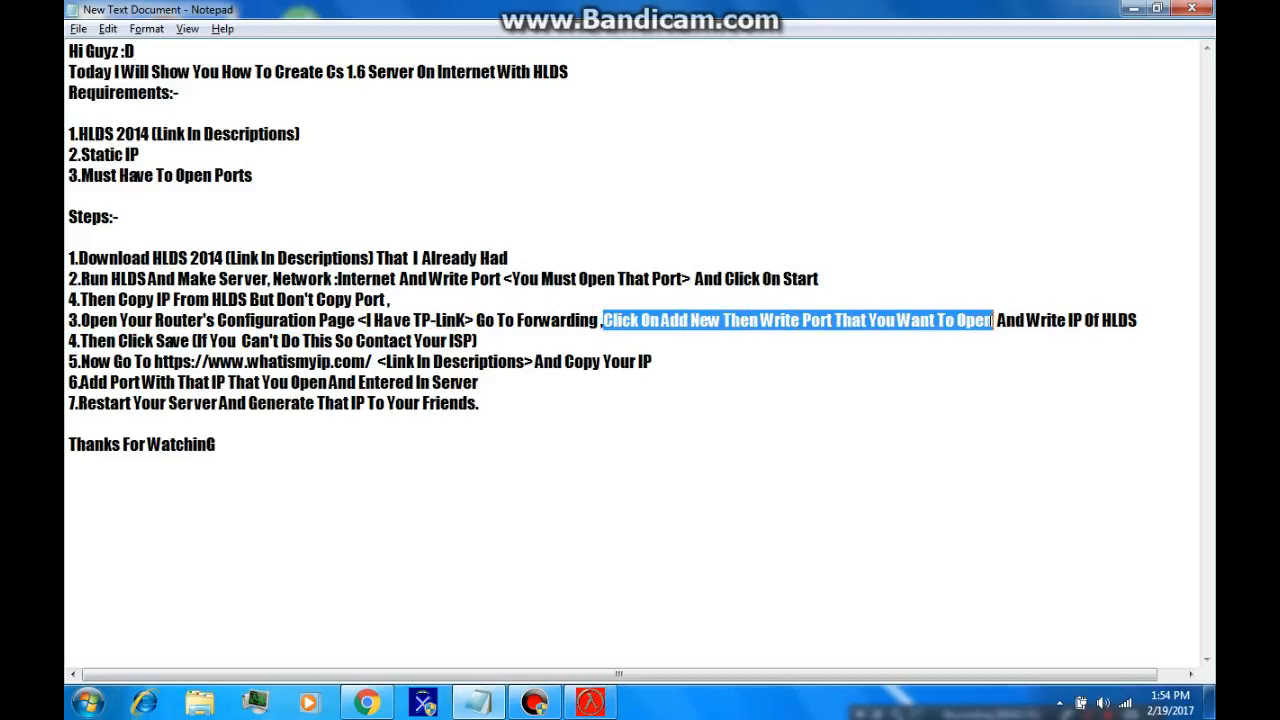
pyautogui.moveTo(686, 340)
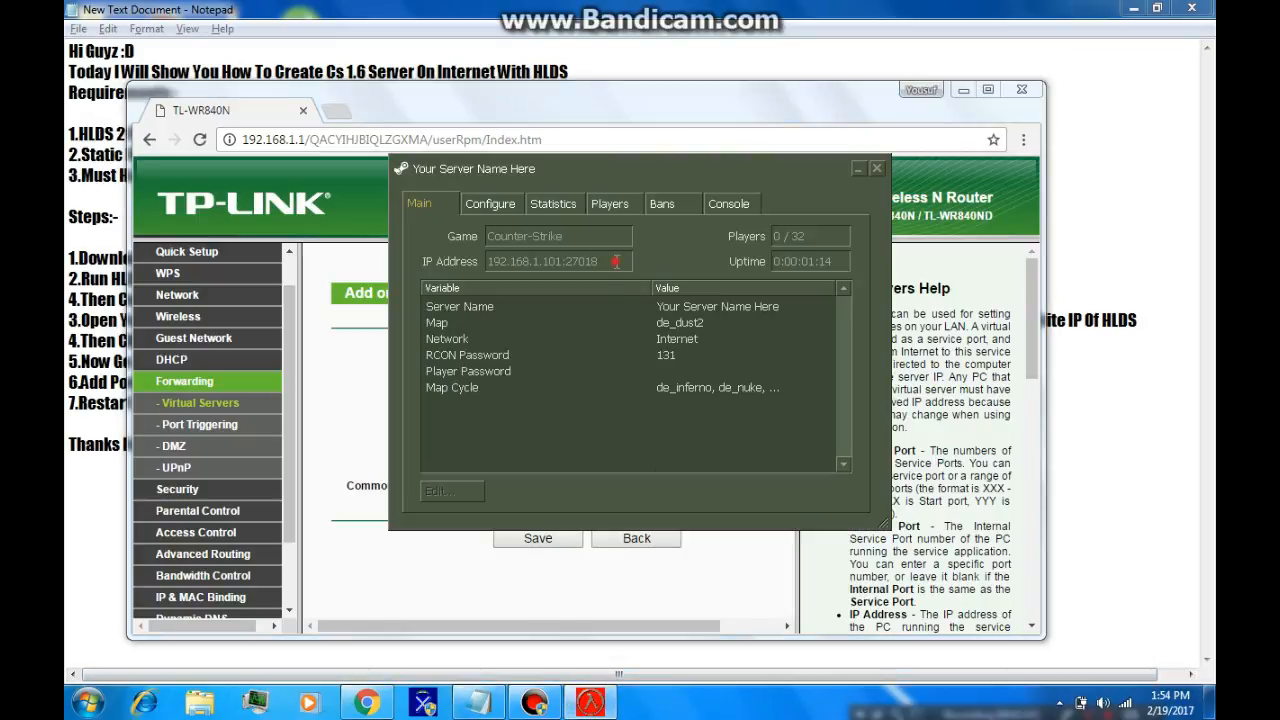
# Step: Fill the virtual server entry with port 27018 and IP address 192.168.1.101
pyautogui.doubleClick(580, 260)
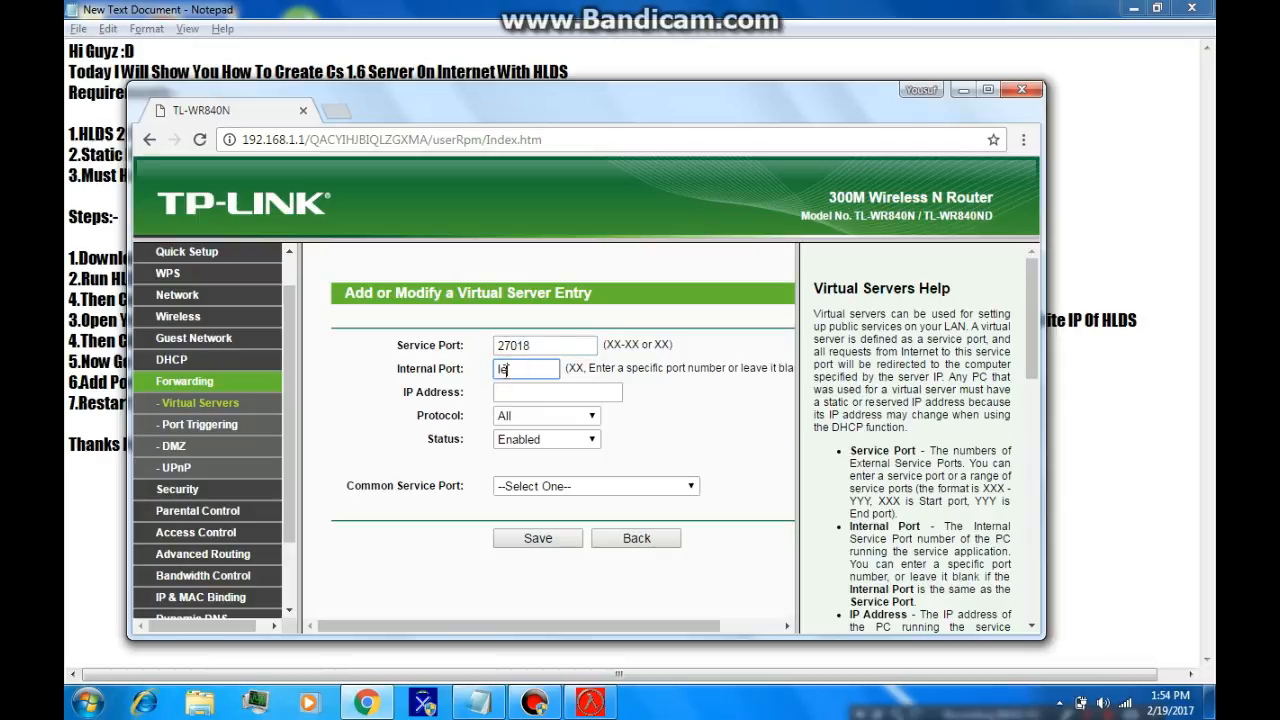
pyautogui.write('ave')
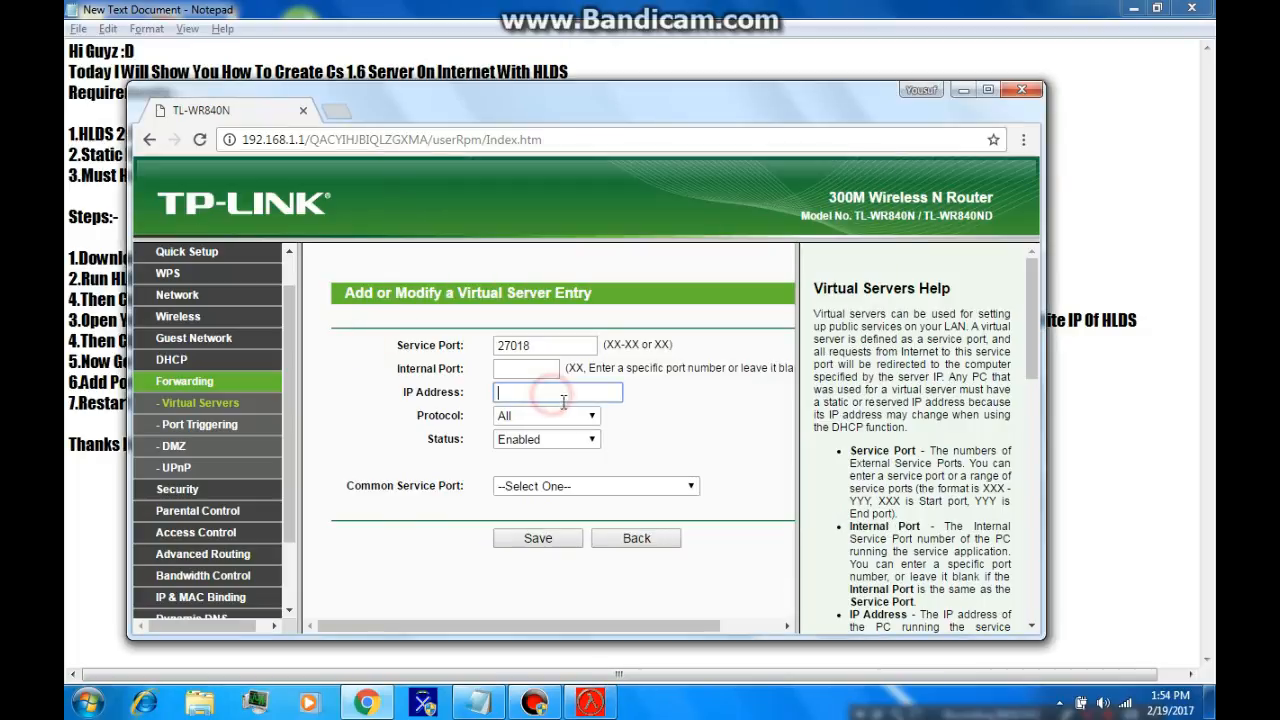
pyautogui.write('192.168.1.101')
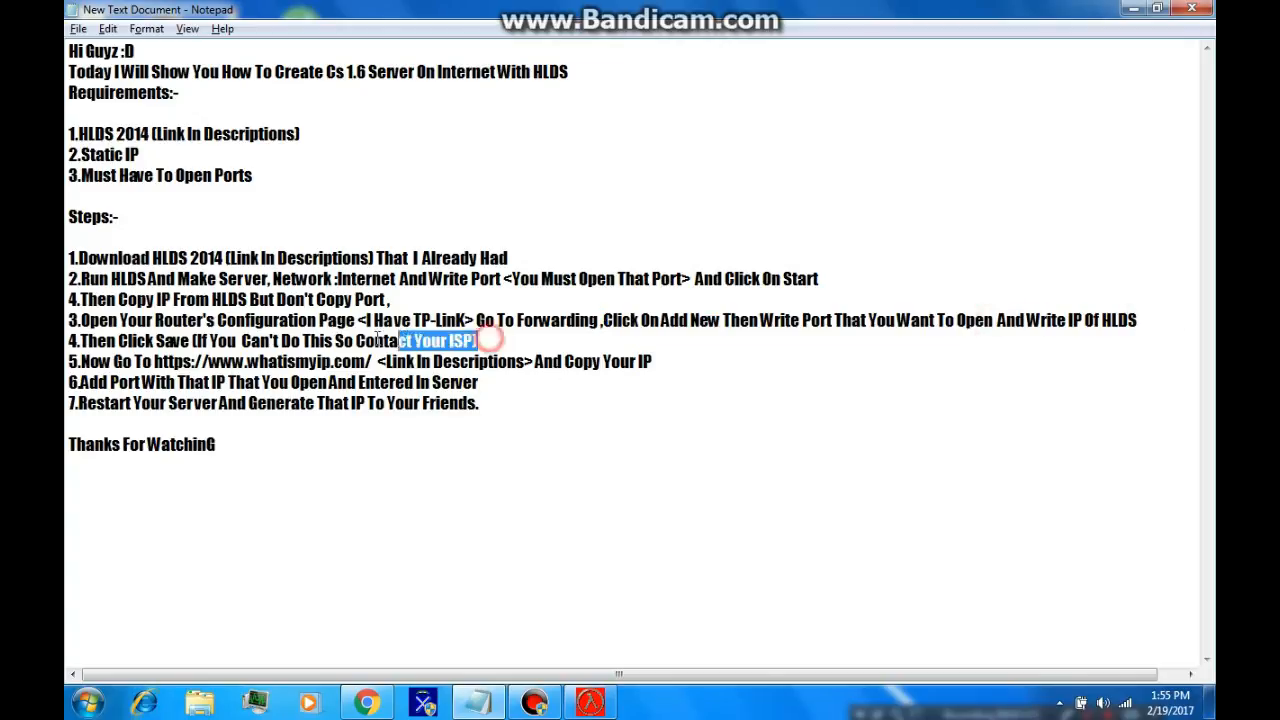
# Step: Save the forwarding rule per steps four and five, then go to whatismyip.com
pyautogui.tripleClick(170, 340)
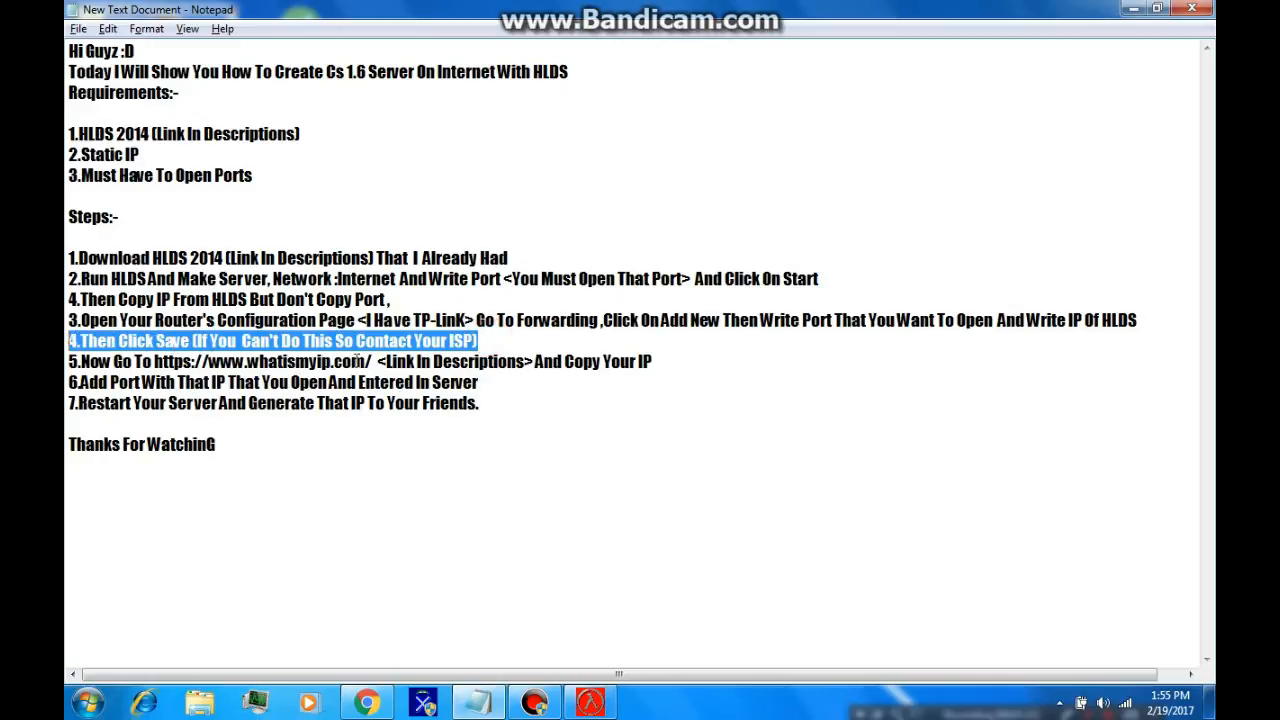
pyautogui.click(366, 700)
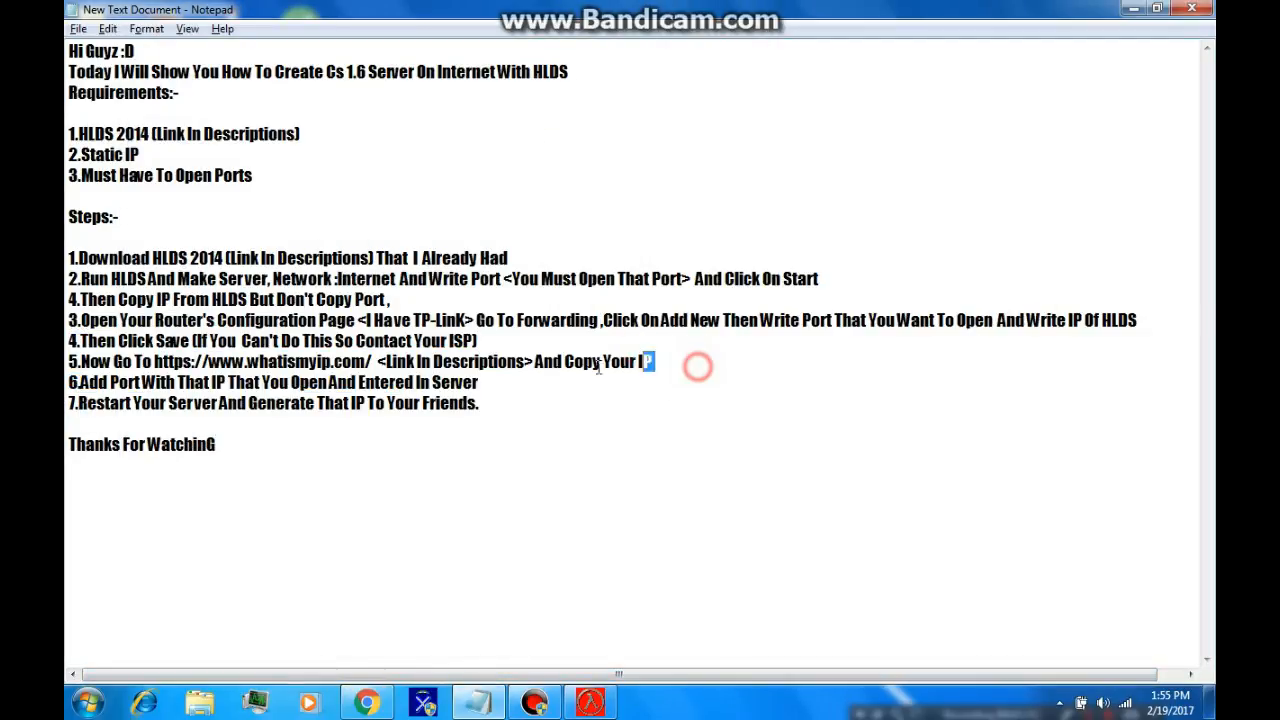
pyautogui.tripleClick(360, 360)
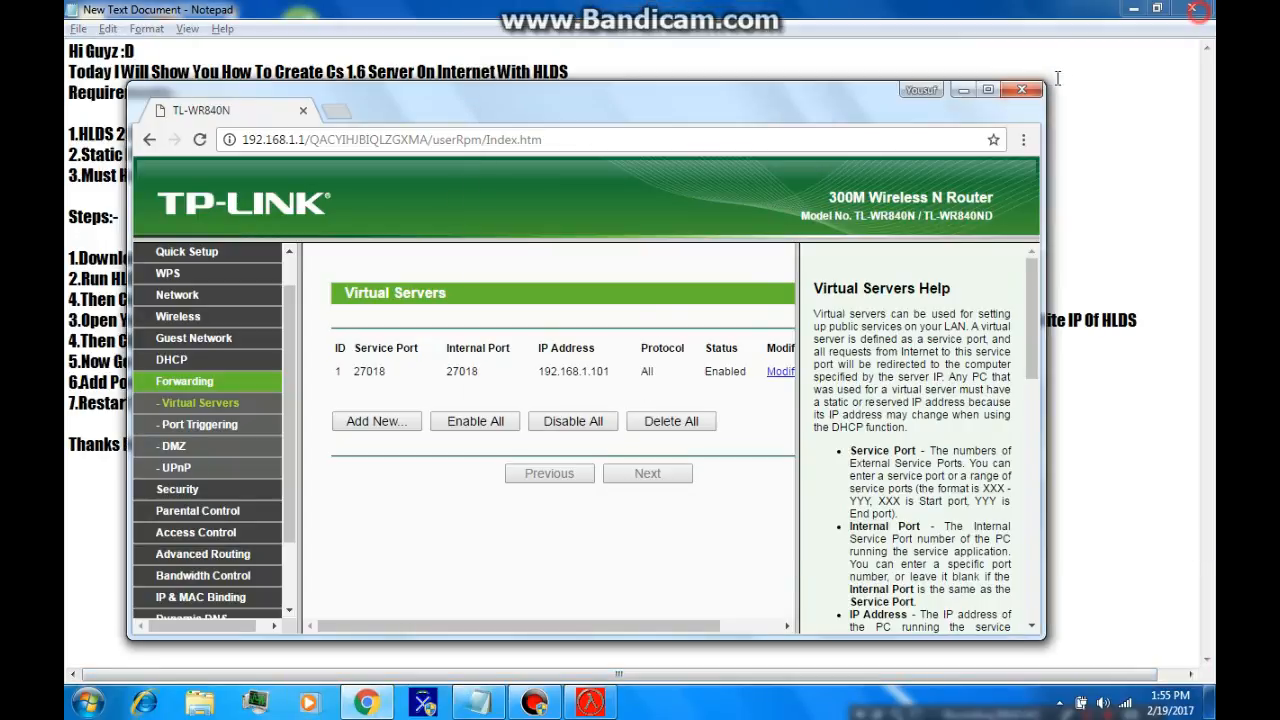
pyautogui.write('https://www.whatismyip.com/ <Link In Descriptions> And Copy Your IP')
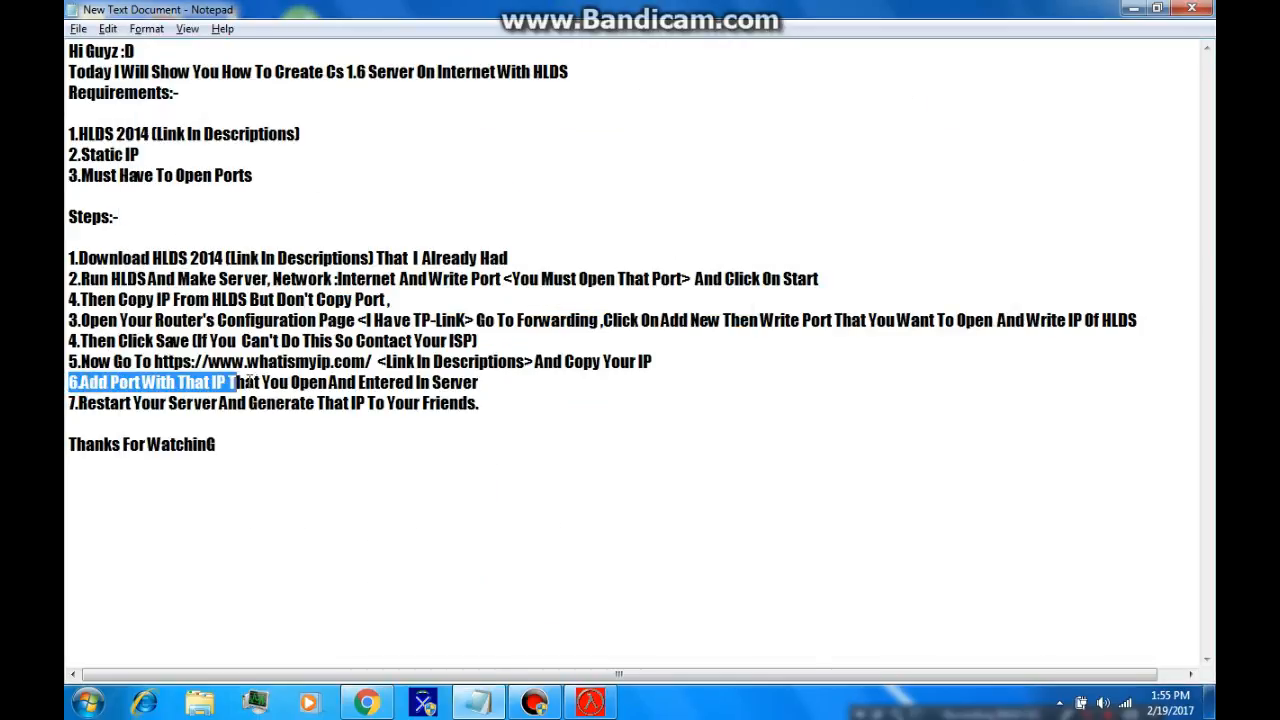
pyautogui.moveTo(232, 382); pyautogui.dragTo(478, 382)
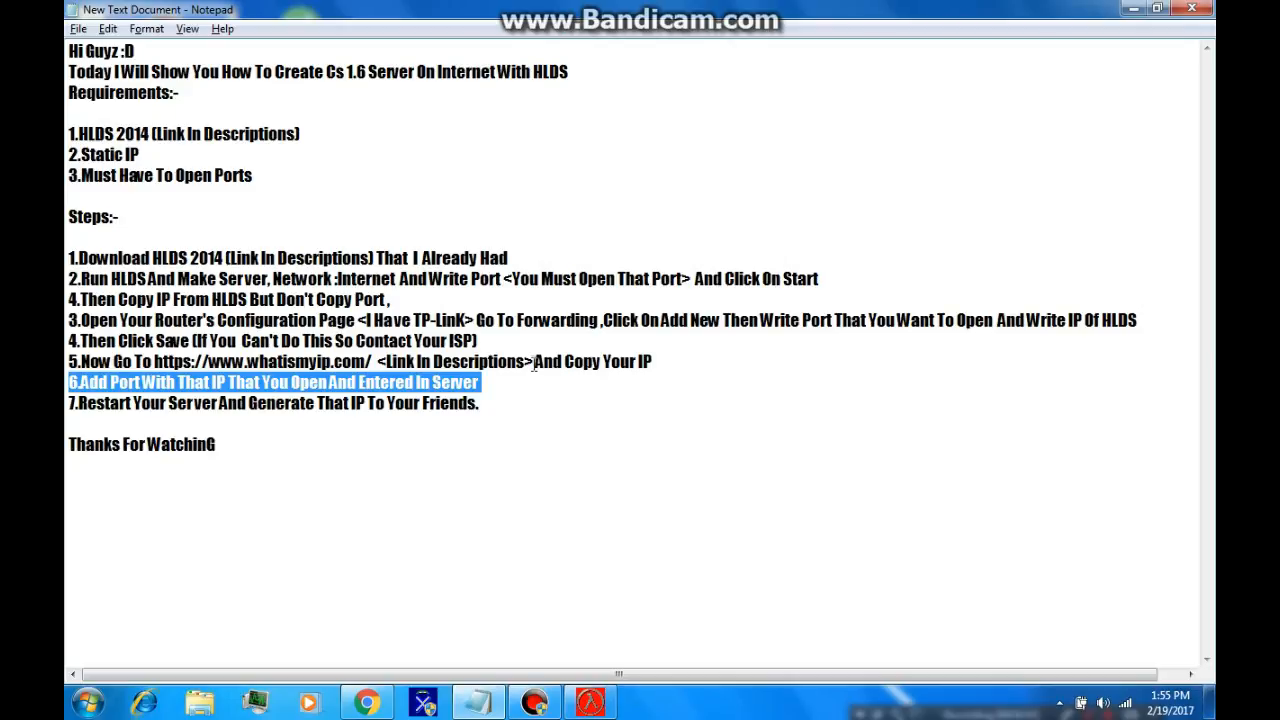
pyautogui.click(490, 382)
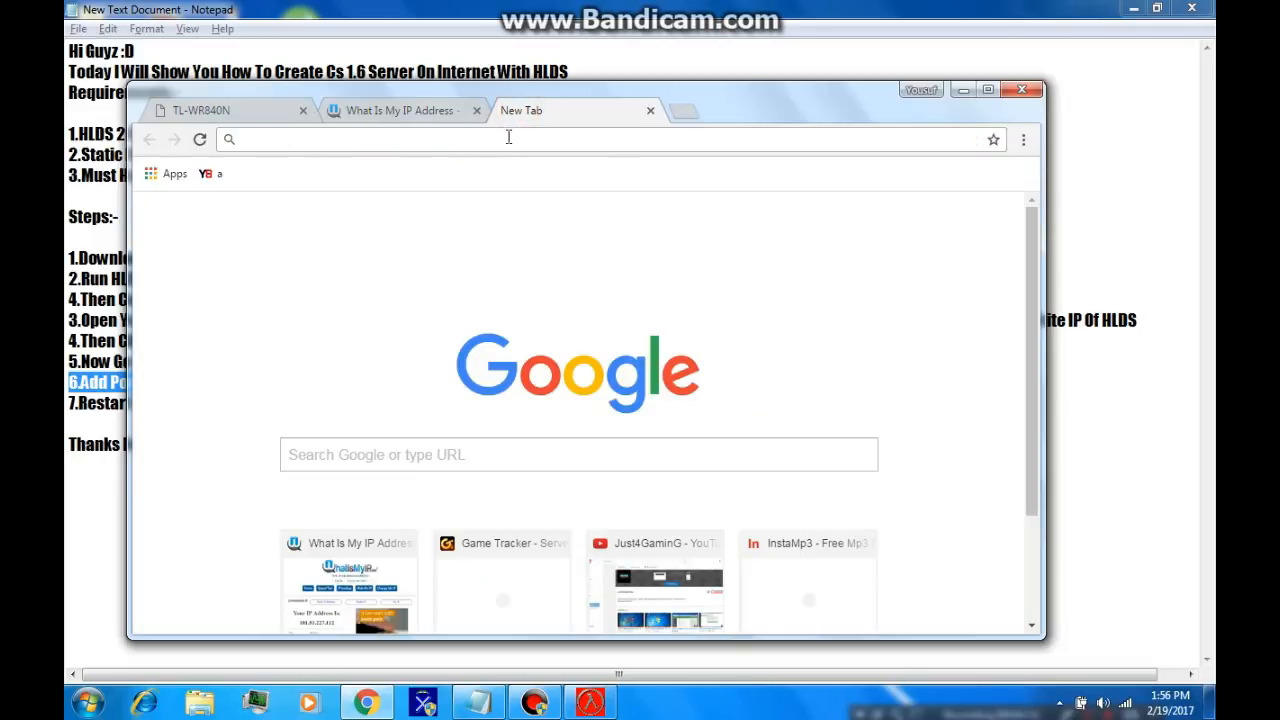
# Step: Assemble the join address from public IP 101.53.227.112 and port 27018
pyautogui.write('101.53.227.112')
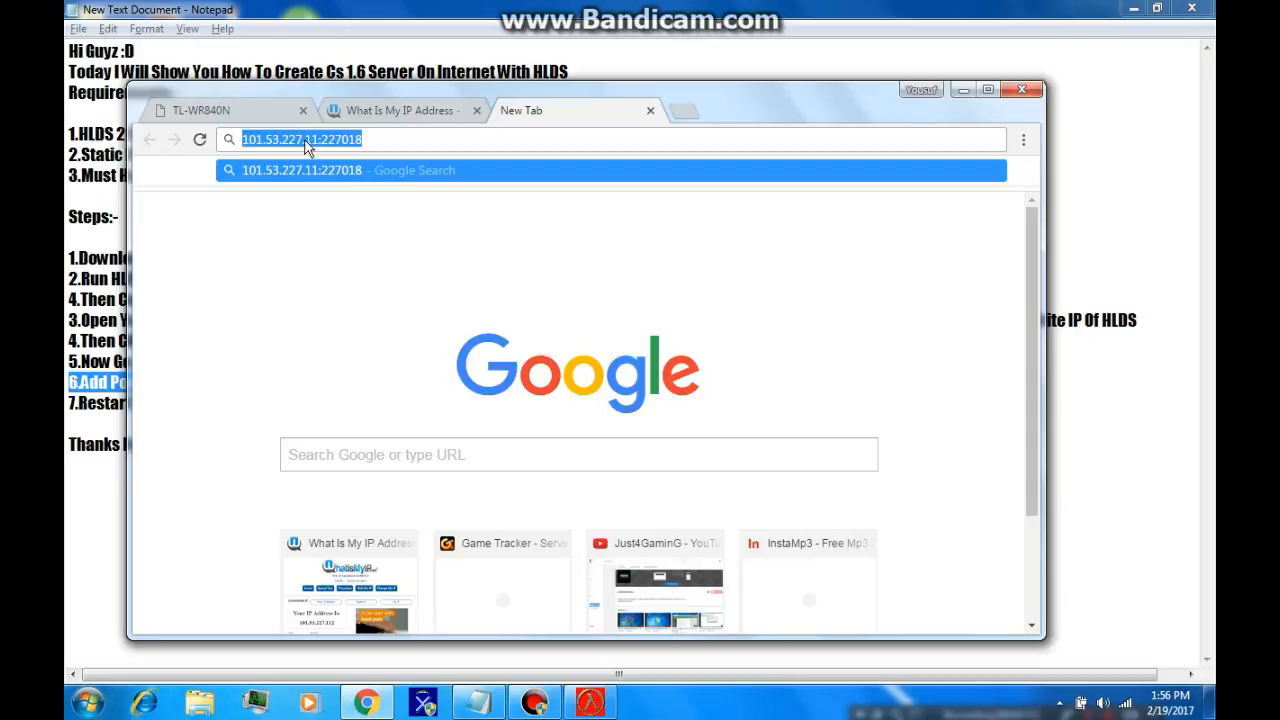
pyautogui.click(376, 140)
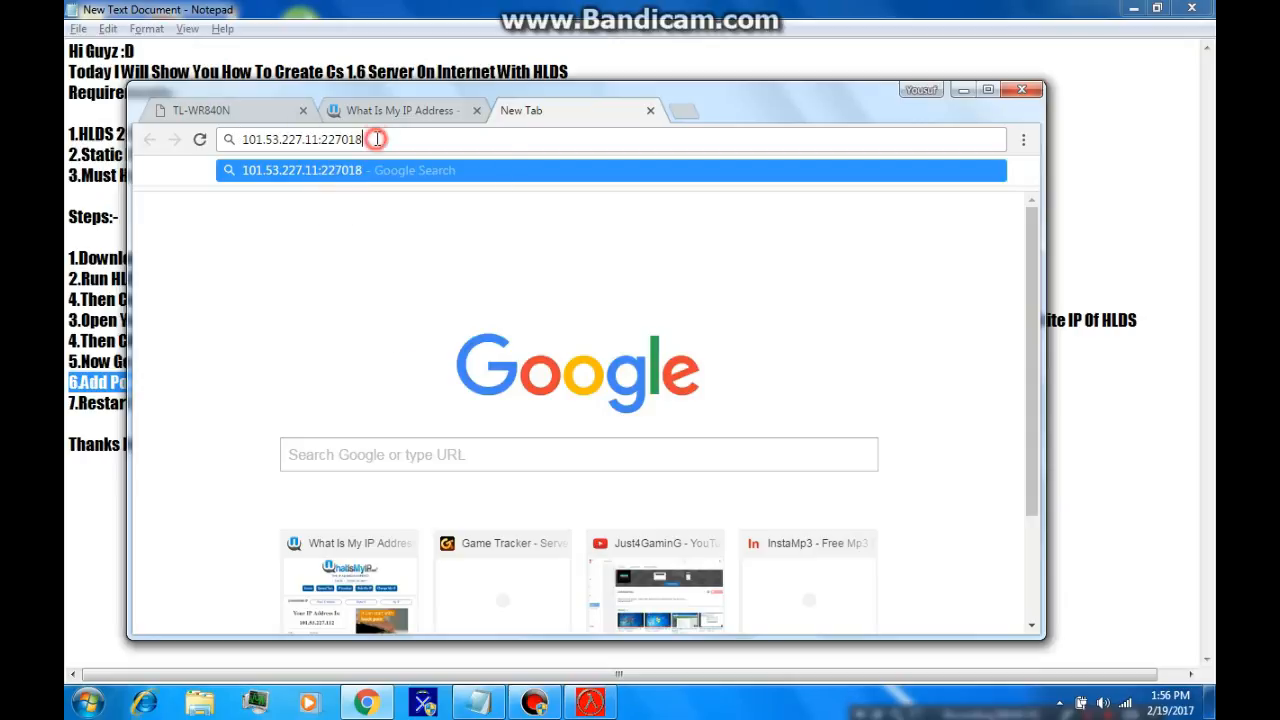
pyautogui.press('Return')
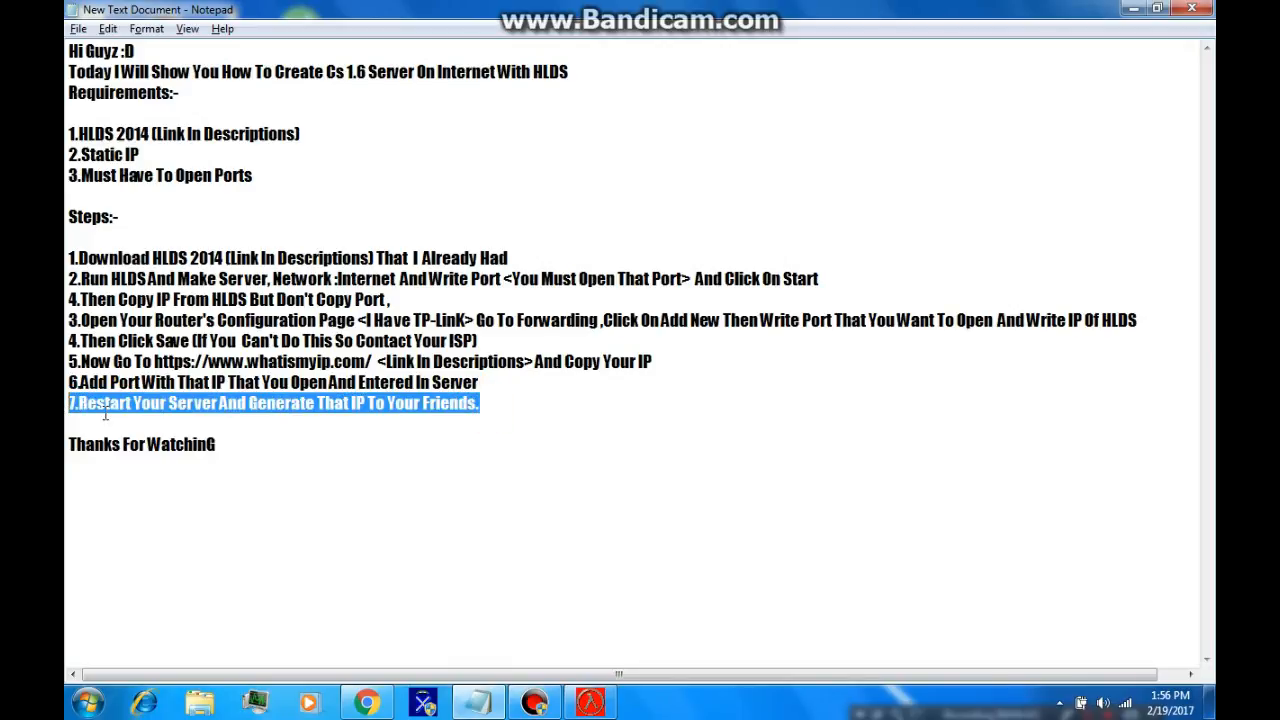
pyautogui.moveTo(328, 428)
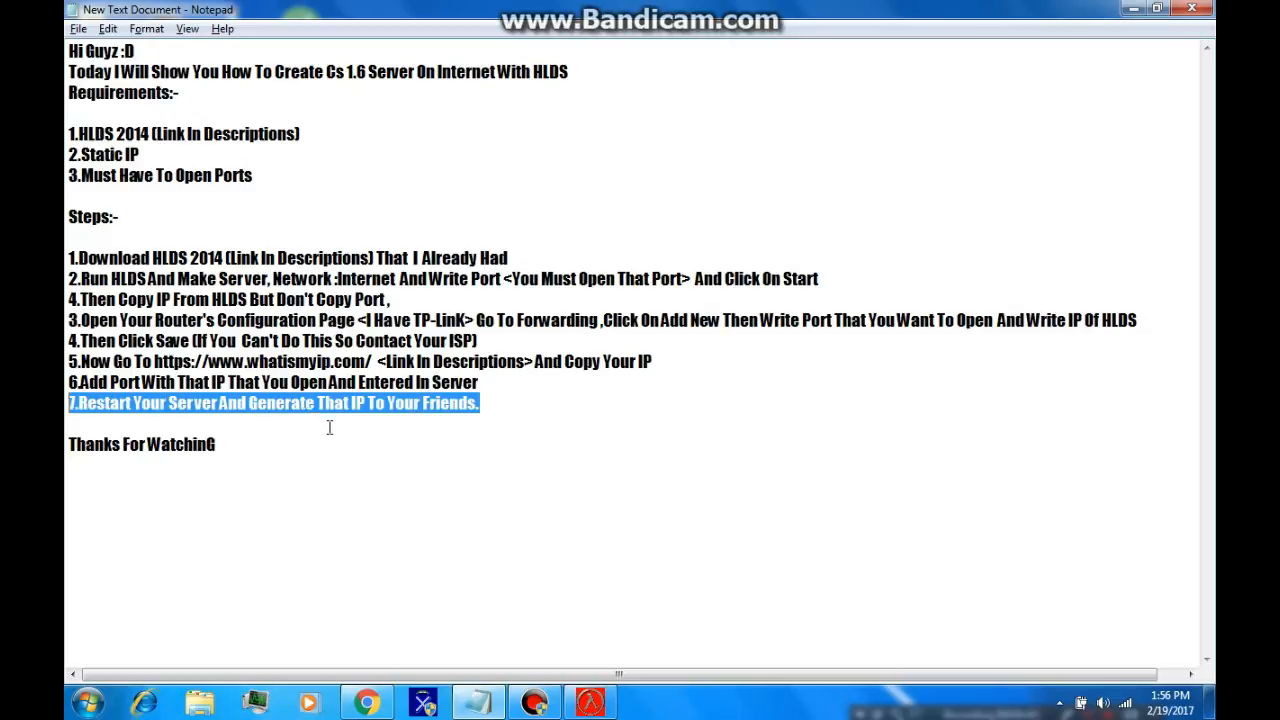
pyautogui.moveTo(394, 432)
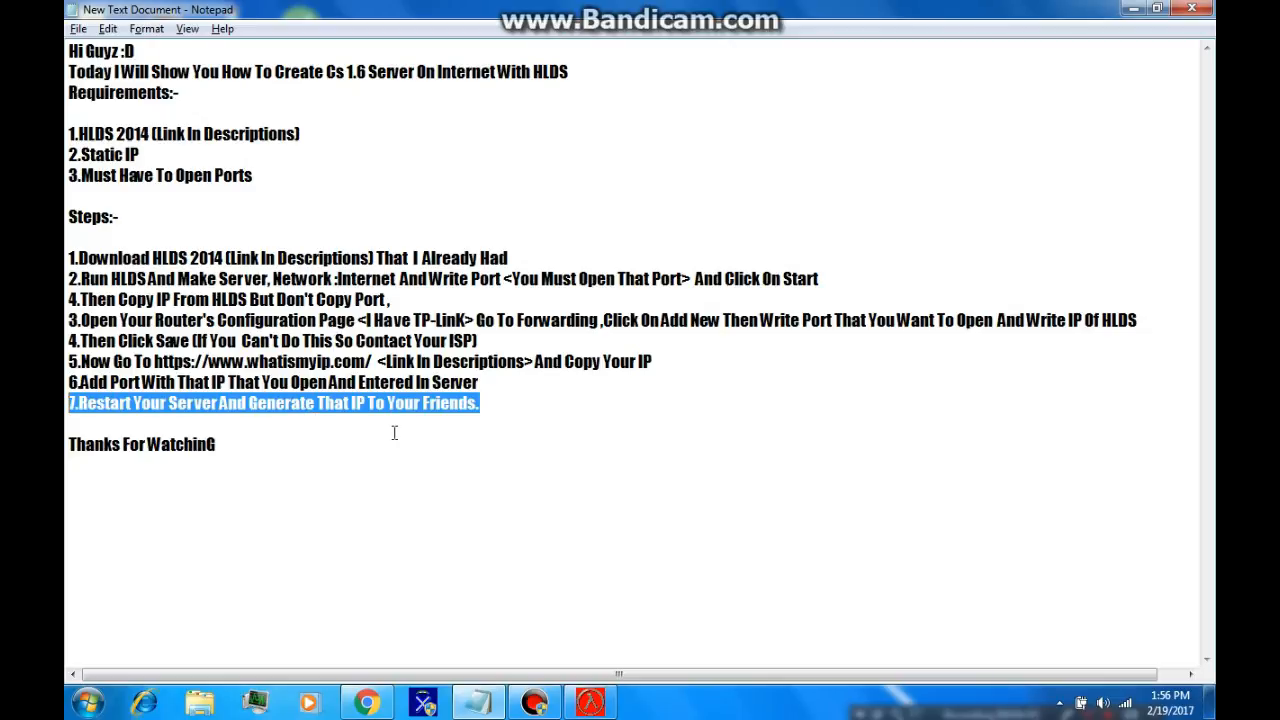